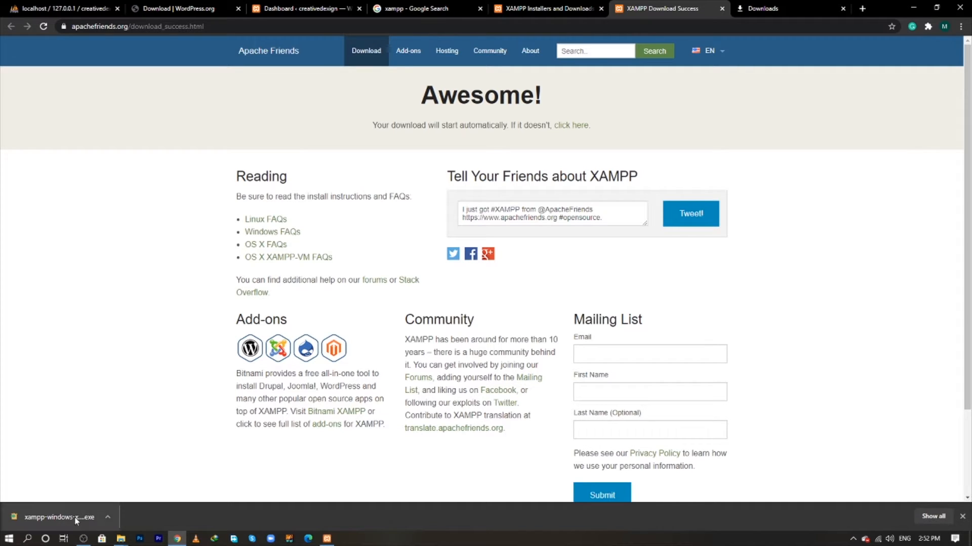
# Step: Switch to the apachefriends.org tab showing the XAMPP Windows, Linux and OS X downloads
pyautogui.click(426, 8)
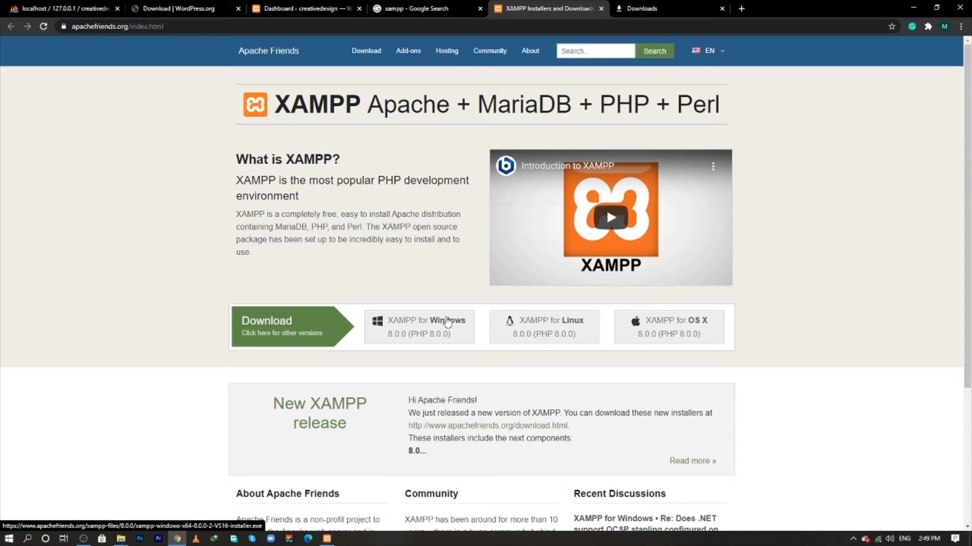
# Step: Download XAMPP for Windows 8.0.0 and show the installer in its Downloads folder
pyautogui.click(419, 326)
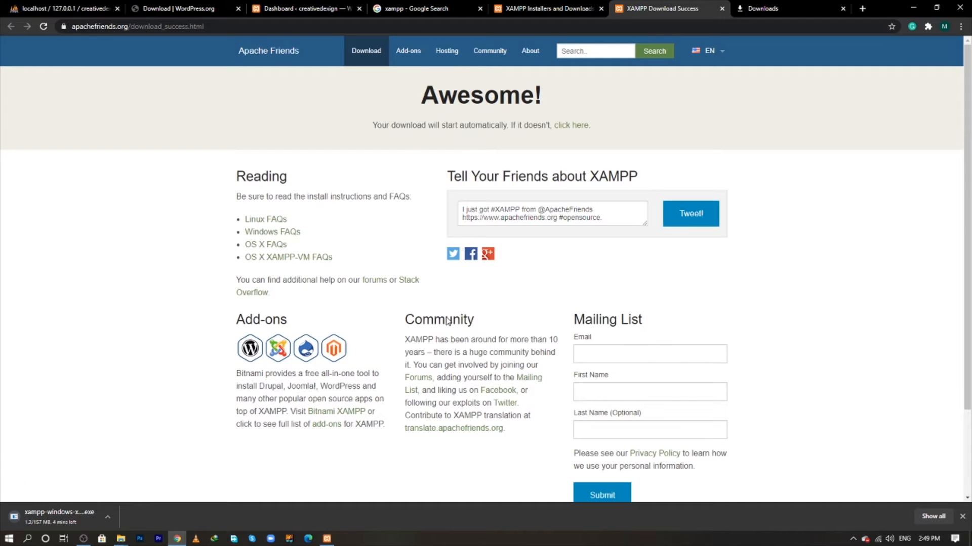
pyautogui.moveTo(920, 471)
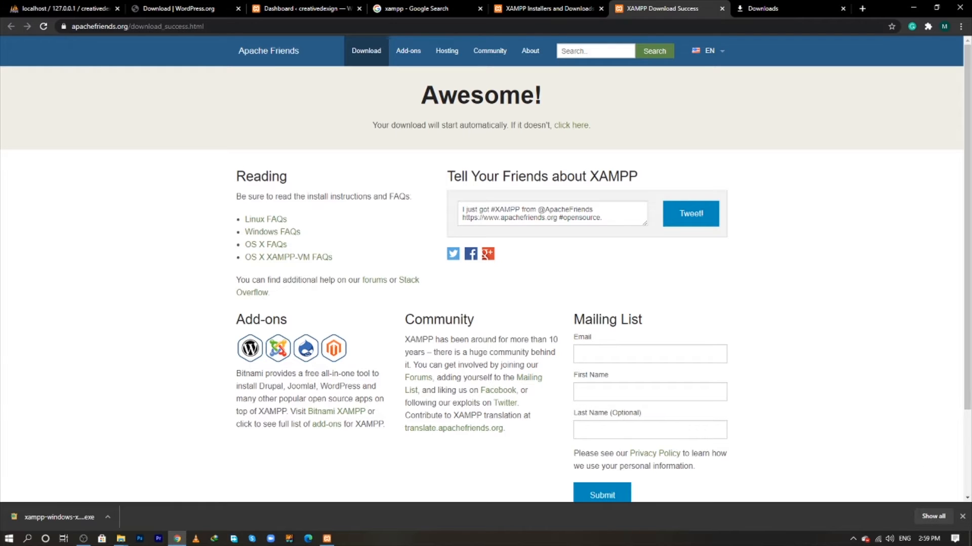
pyautogui.click(107, 518)
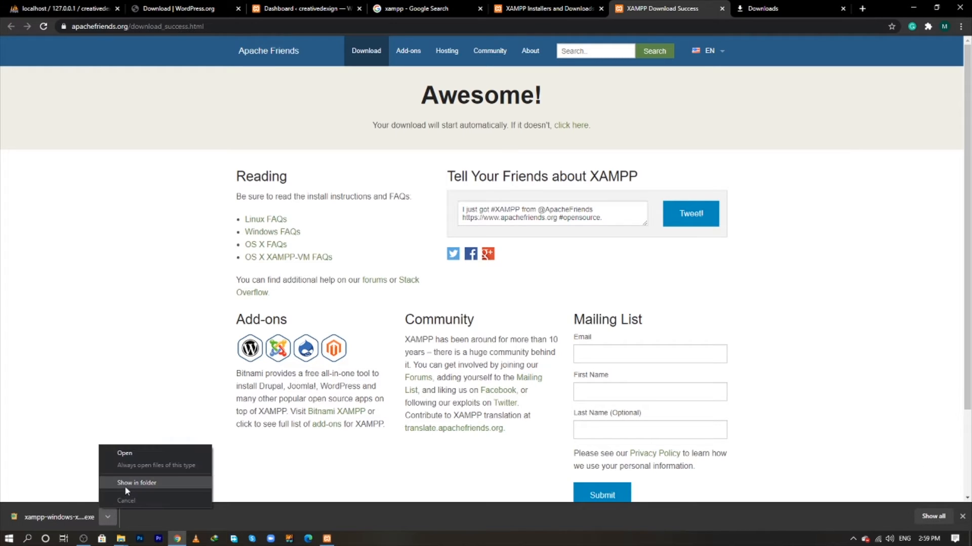
pyautogui.click(138, 483)
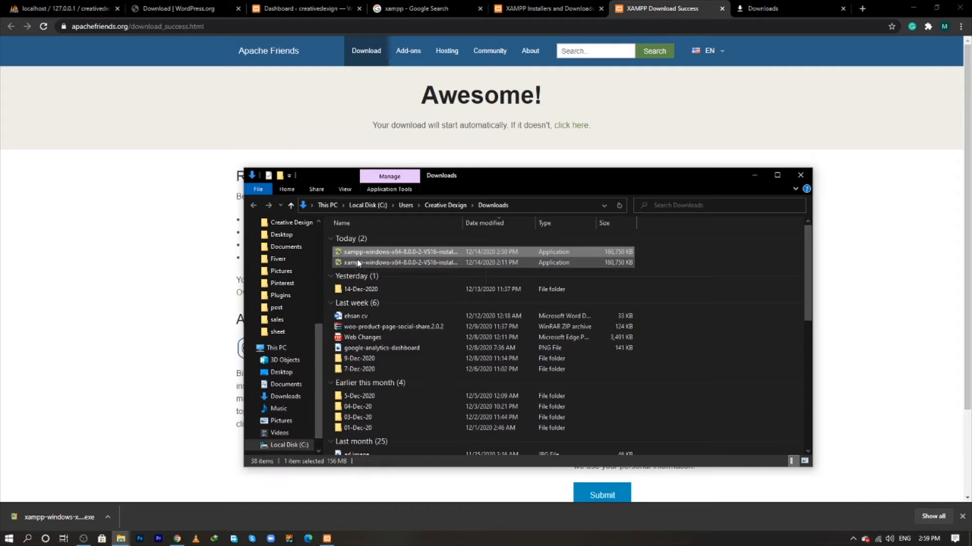
# Step: Run the XAMPP installer, keeping all components, the C:\xampp folder and English
pyautogui.rightClick(356, 262)
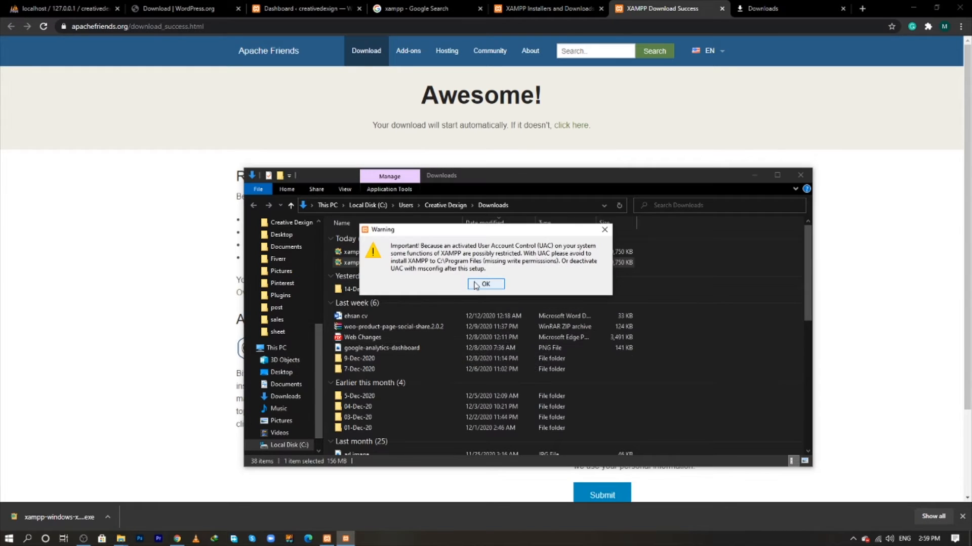
pyautogui.click(486, 285)
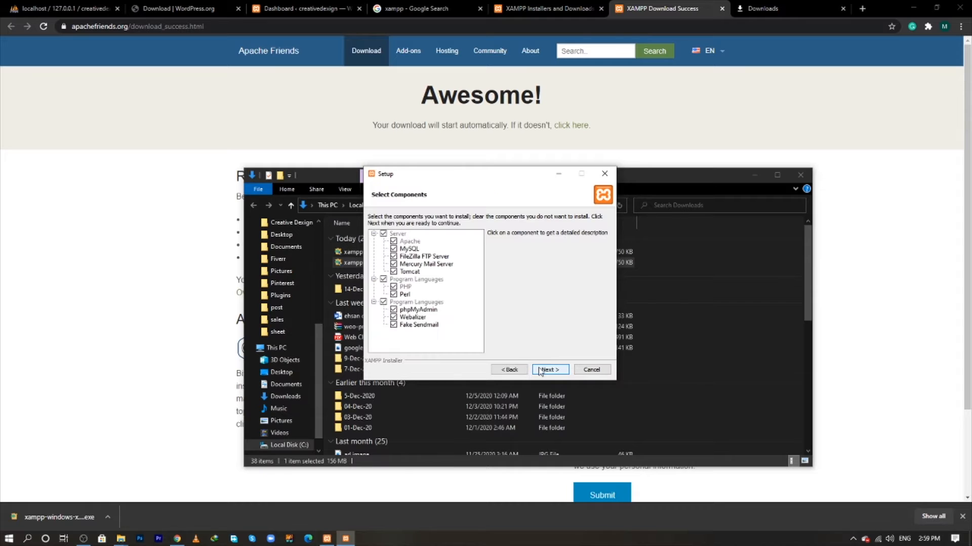
pyautogui.click(549, 370)
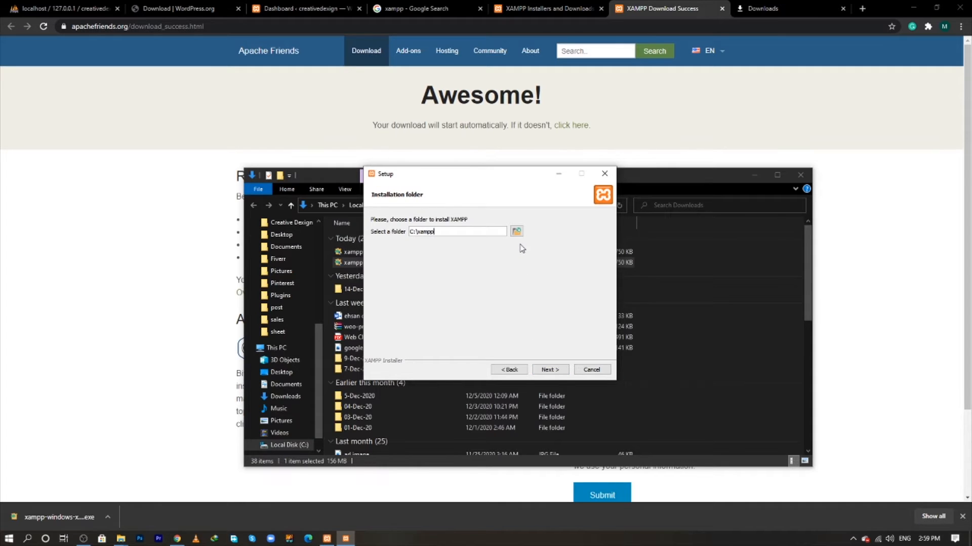
pyautogui.moveTo(538, 369)
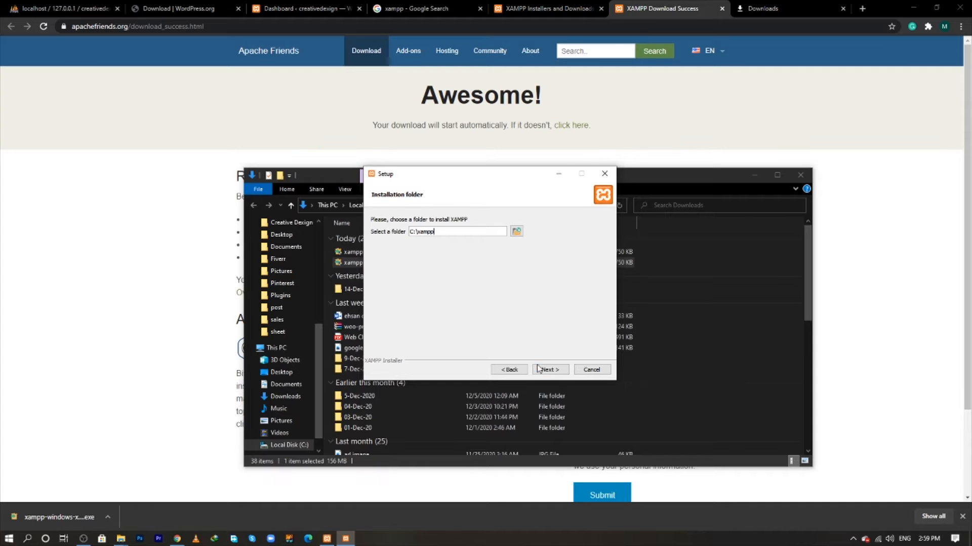
pyautogui.click(548, 370)
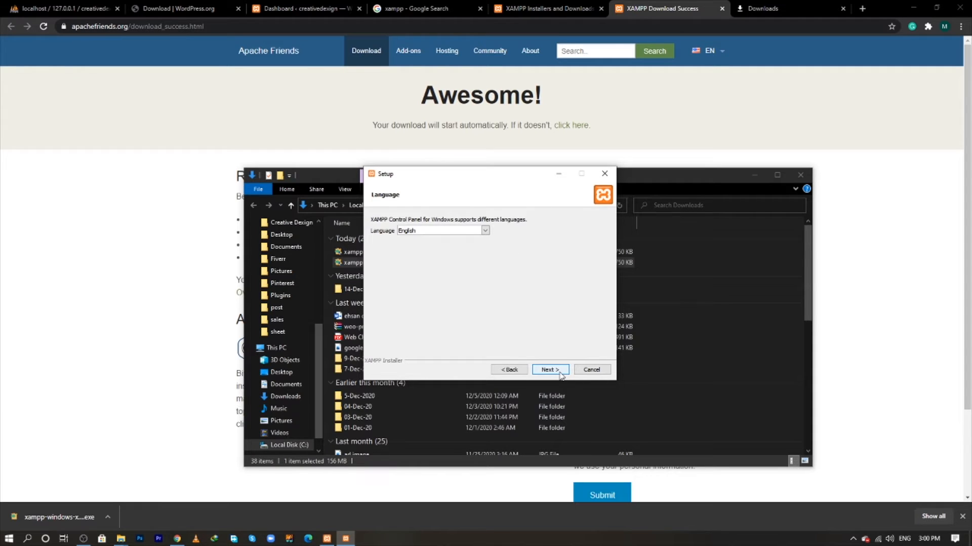
pyautogui.click(549, 370)
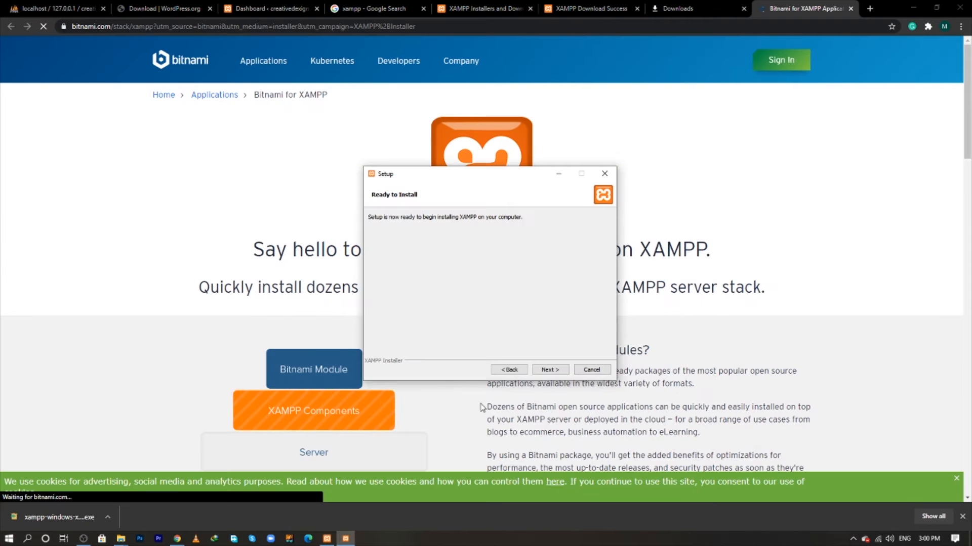
# Step: Install XAMPP, then bring up File Explorer on This PC
pyautogui.click(549, 370)
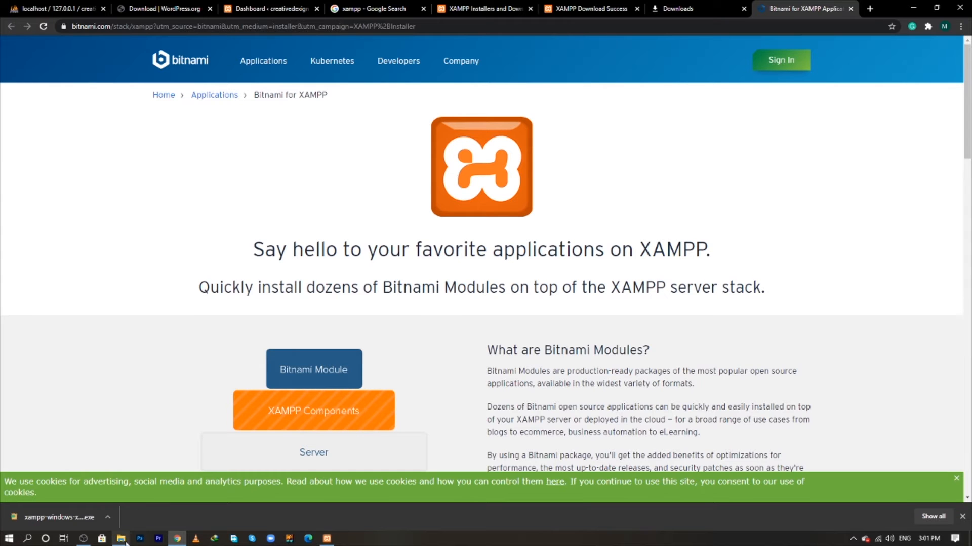
pyautogui.click(121, 538)
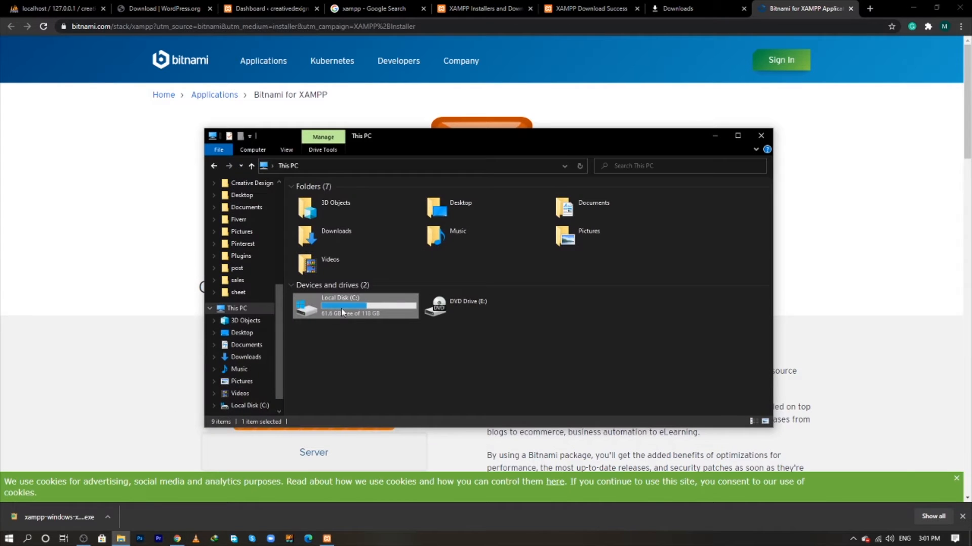
# Step: Open Local Disk (C:) and the new xampp folder to verify the installation
pyautogui.doubleClick(339, 307)
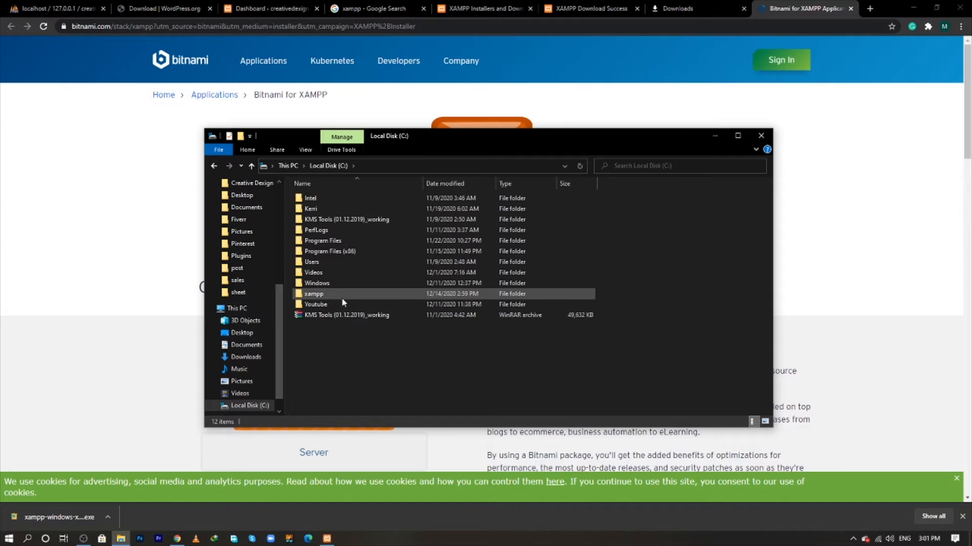
pyautogui.doubleClick(312, 293)
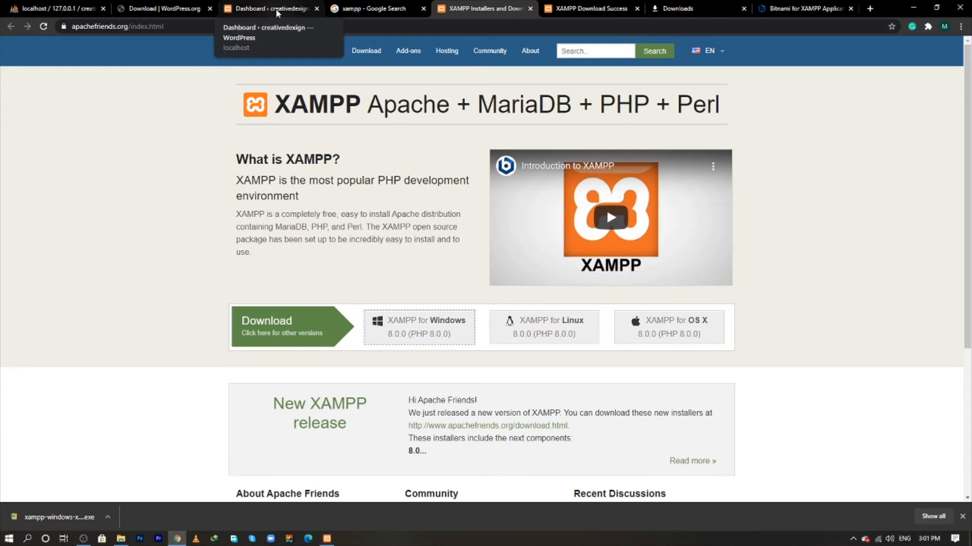
# Step: Load localhost to see the XAMPP 8.0.0 welcome page, then switch to WordPress.org
pyautogui.click(325, 538)
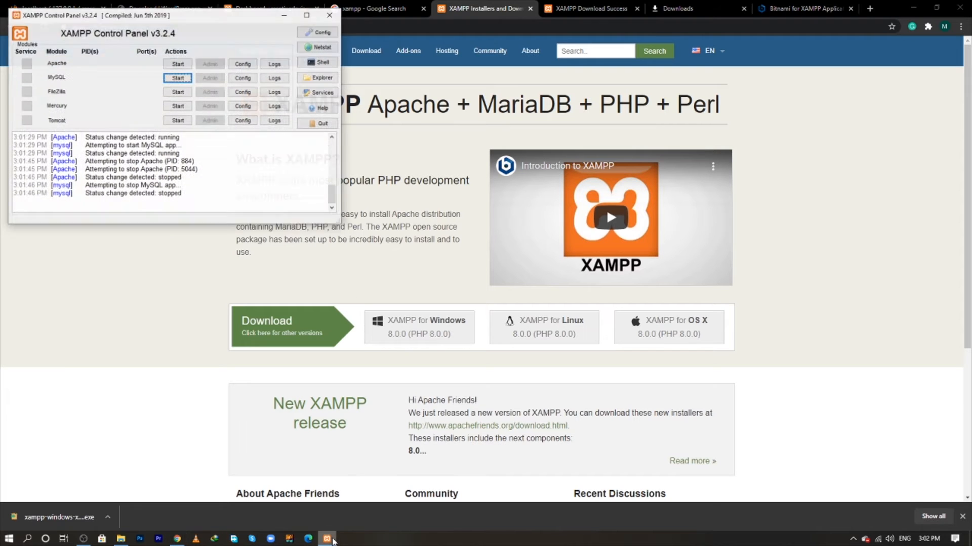
pyautogui.click(177, 63)
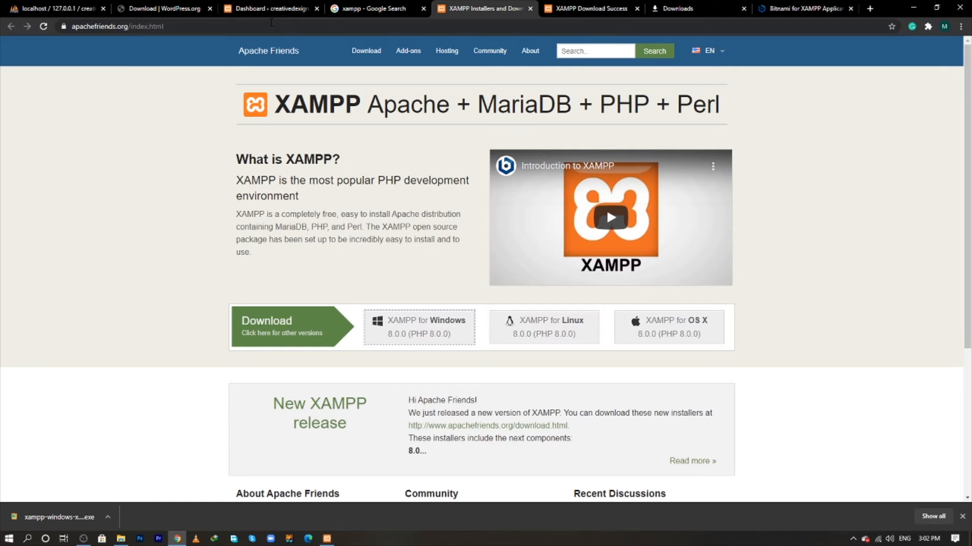
pyautogui.write('localhost')
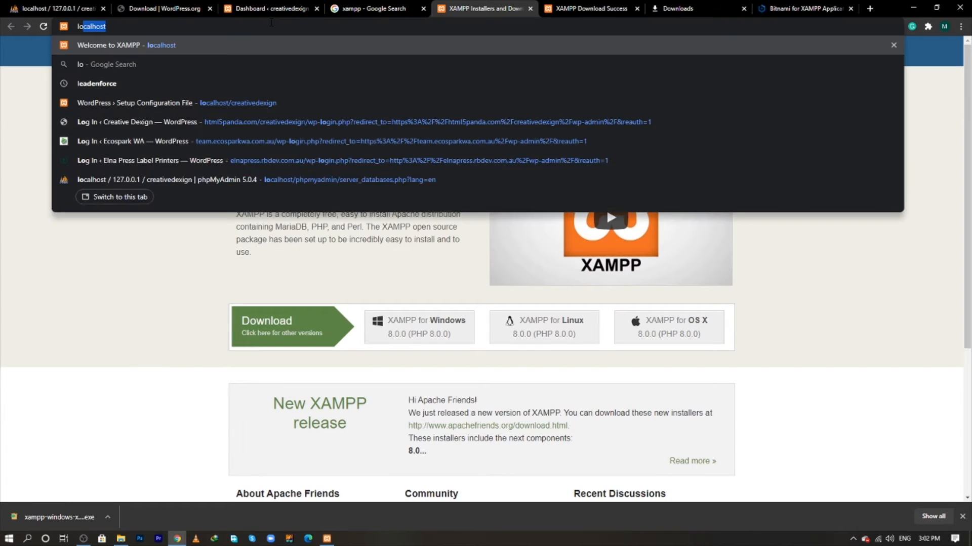
pyautogui.click(127, 45)
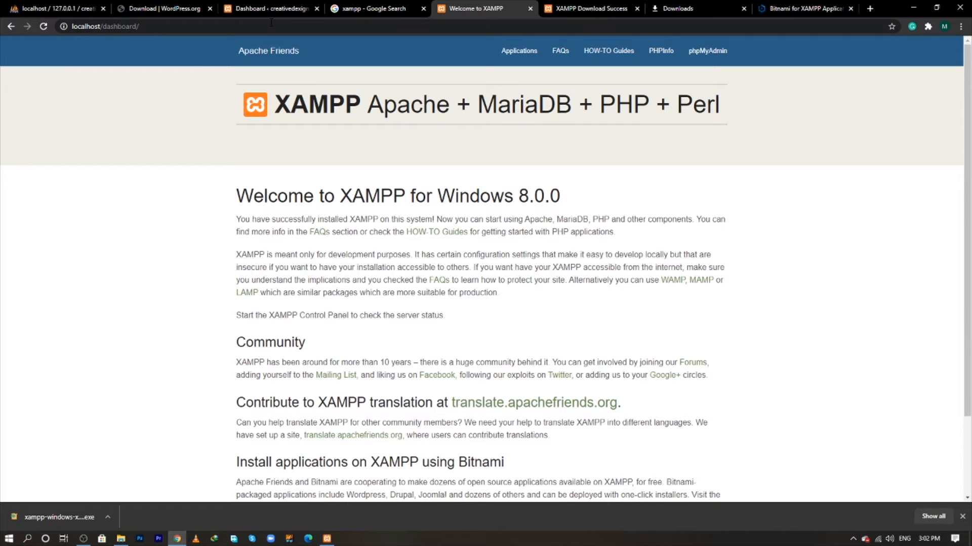
pyautogui.click(164, 9)
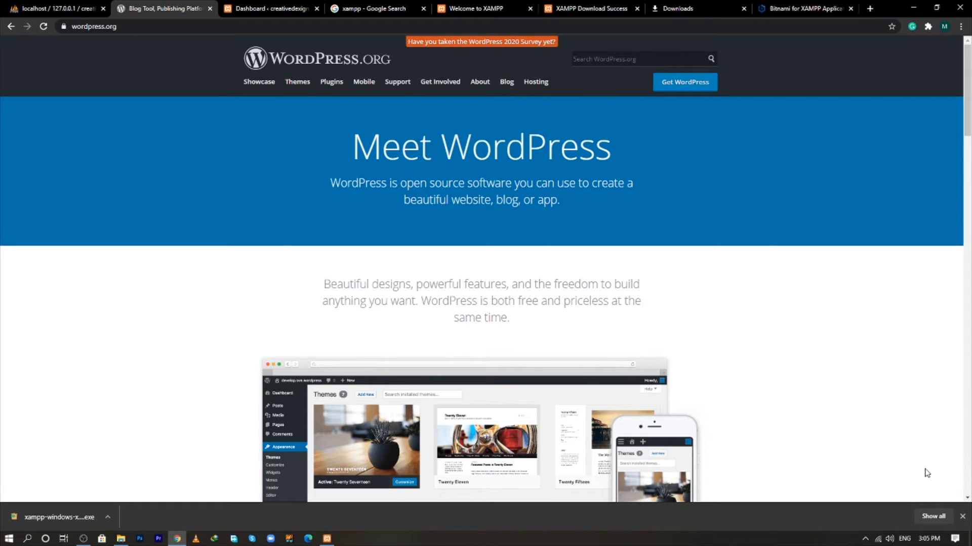
# Step: Download the WordPress 5.6 zip from wordpress.org's Get WordPress page
pyautogui.click(684, 82)
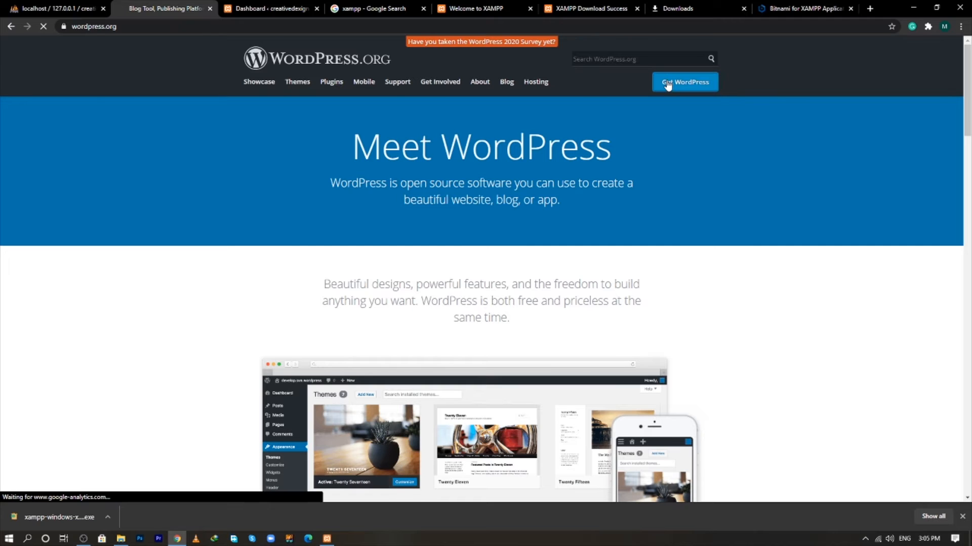
pyautogui.click(684, 81)
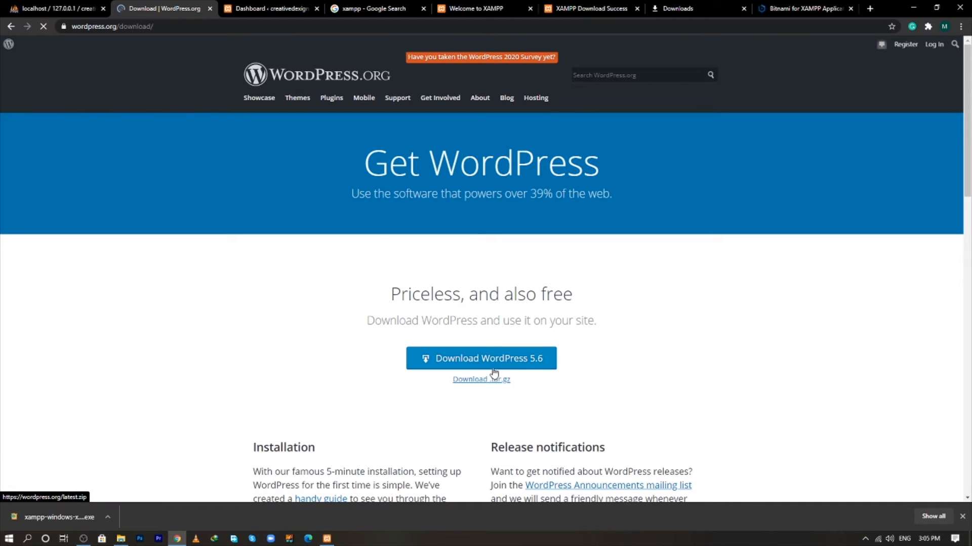
pyautogui.click(481, 358)
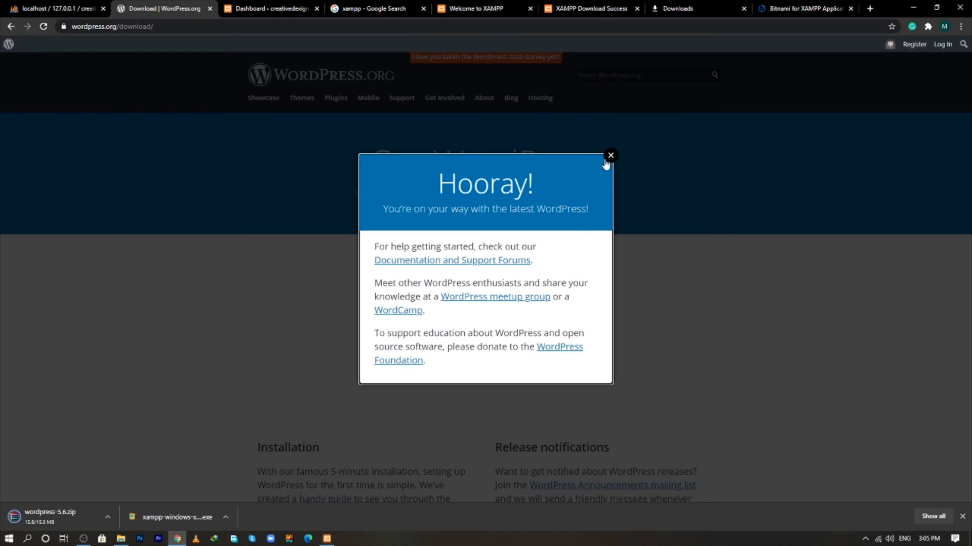
pyautogui.click(609, 155)
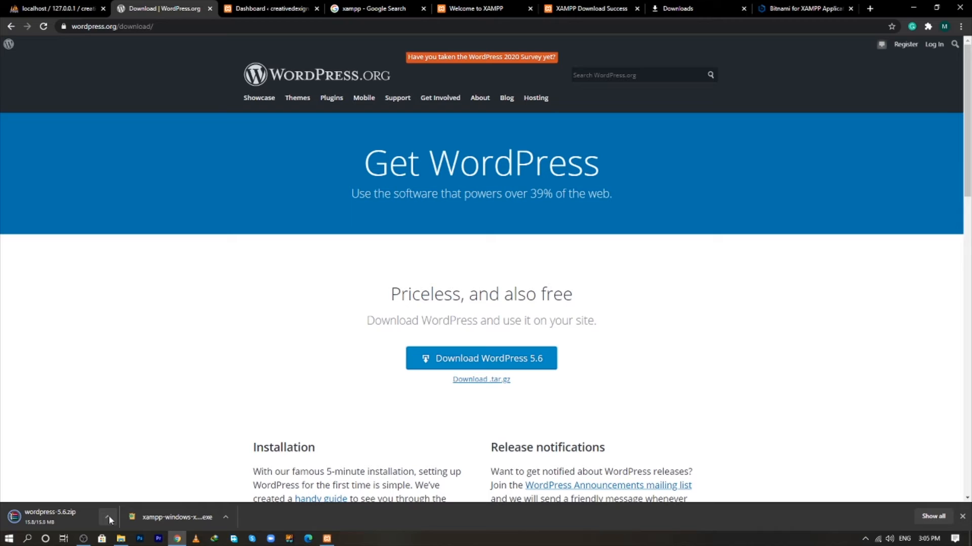
pyautogui.click(108, 519)
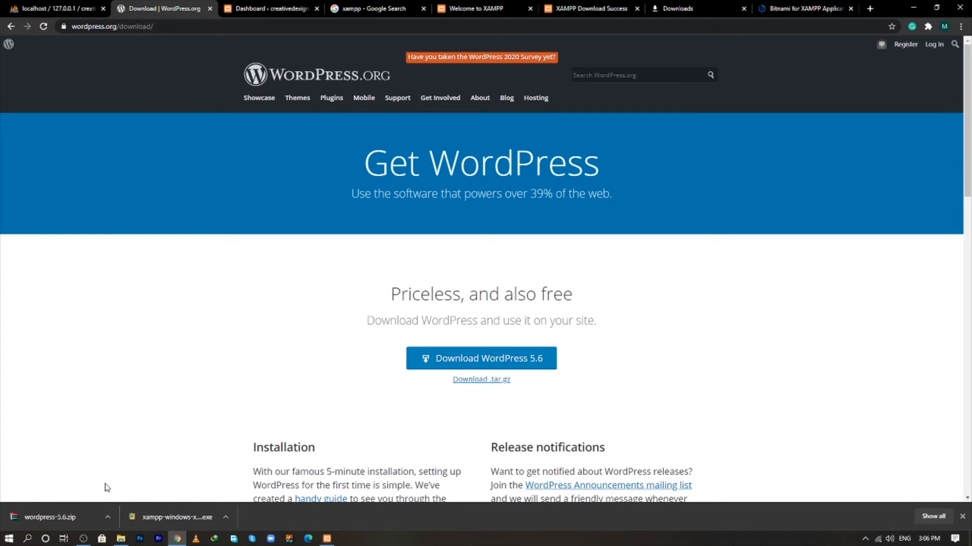
pyautogui.click(107, 517)
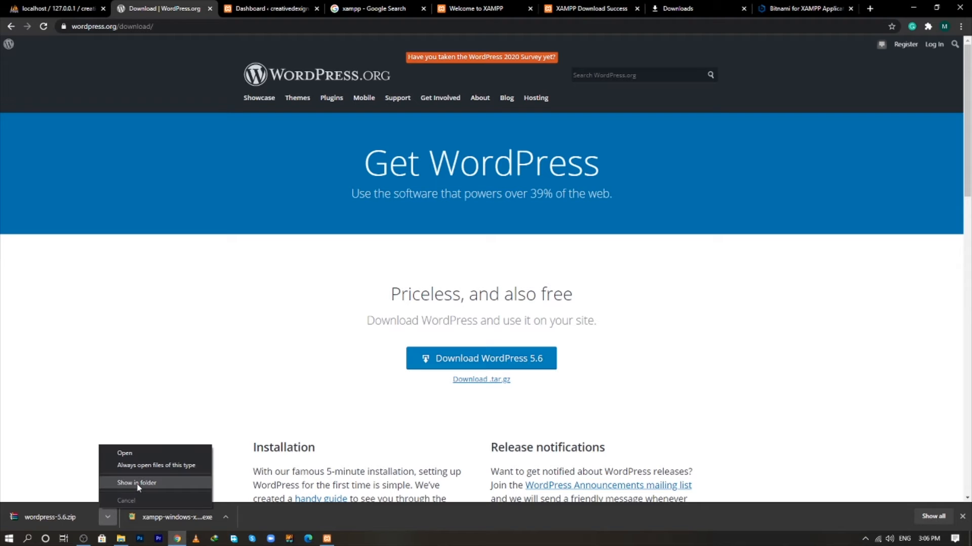
# Step: Move wordpress-5.6.zip from Downloads into C:\xampp\htdocs and select it
pyautogui.click(136, 483)
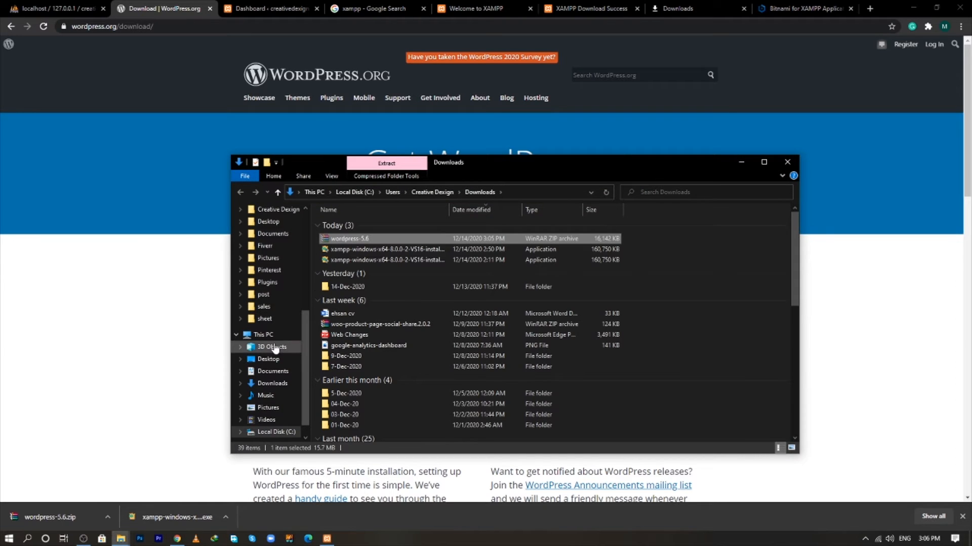
pyautogui.click(276, 432)
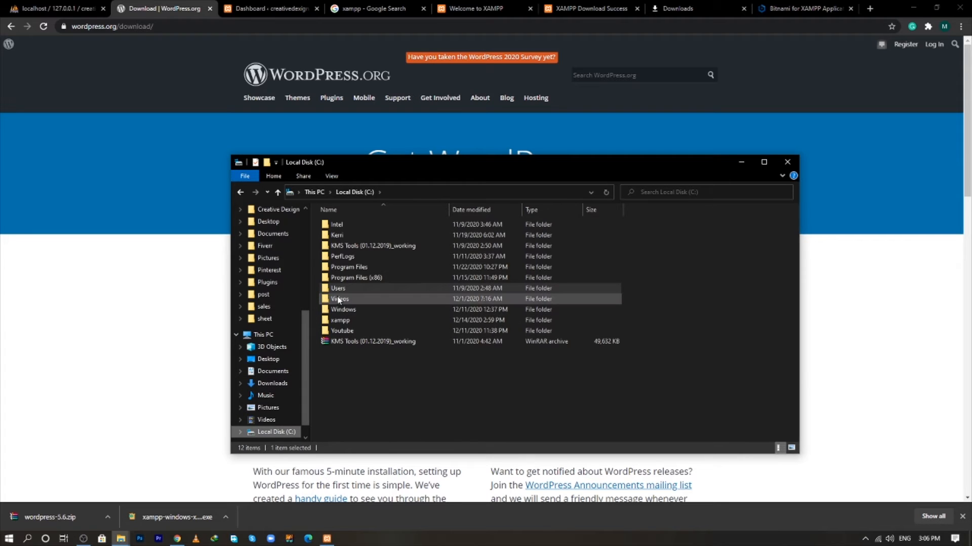
pyautogui.doubleClick(339, 320)
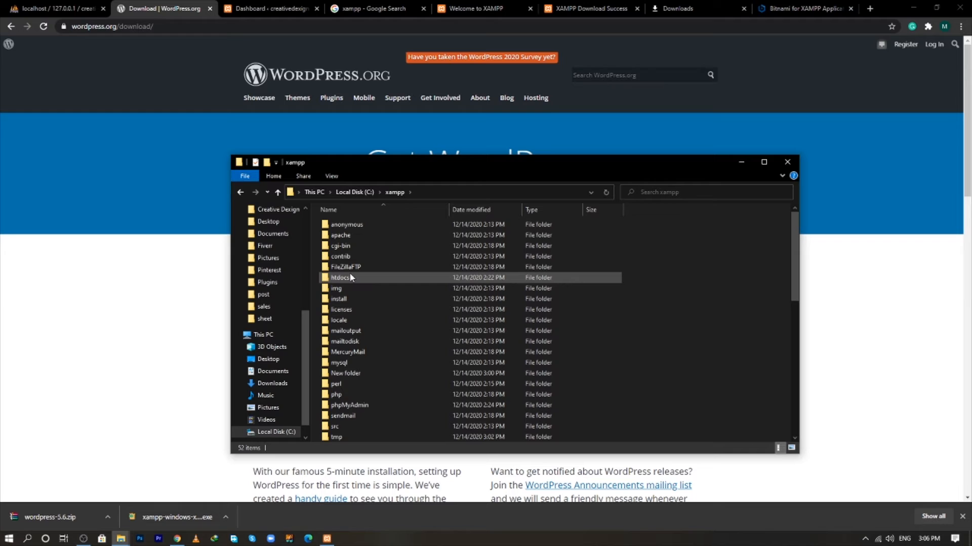
pyautogui.doubleClick(340, 278)
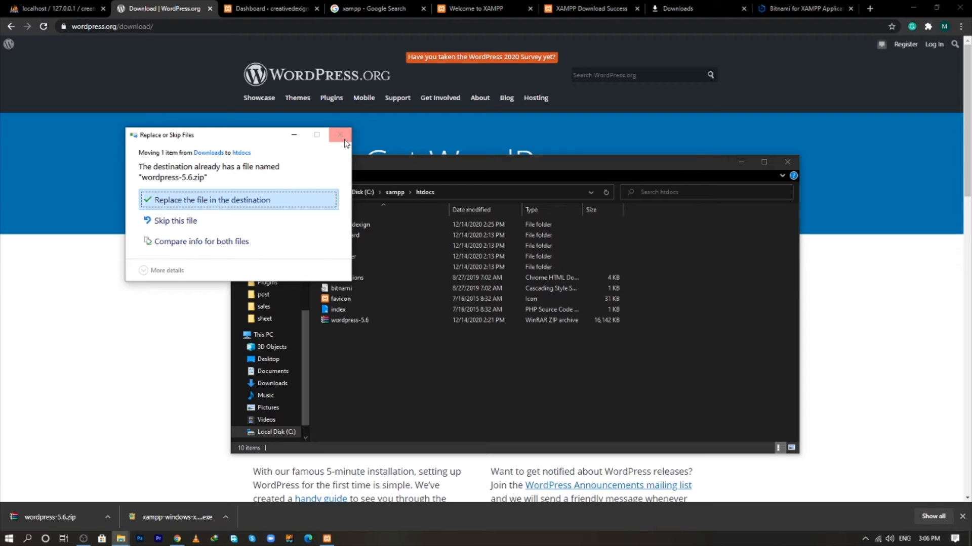
pyautogui.click(340, 135)
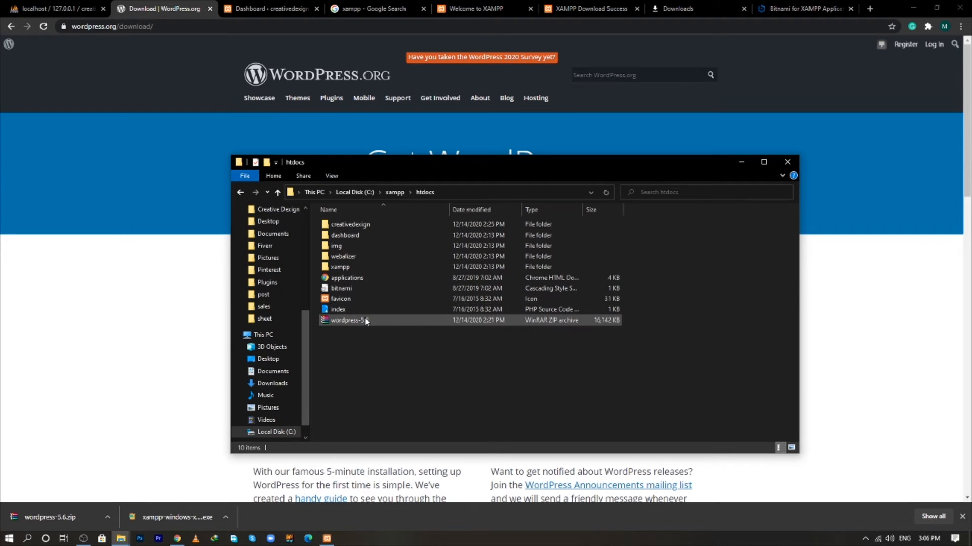
pyautogui.click(347, 320)
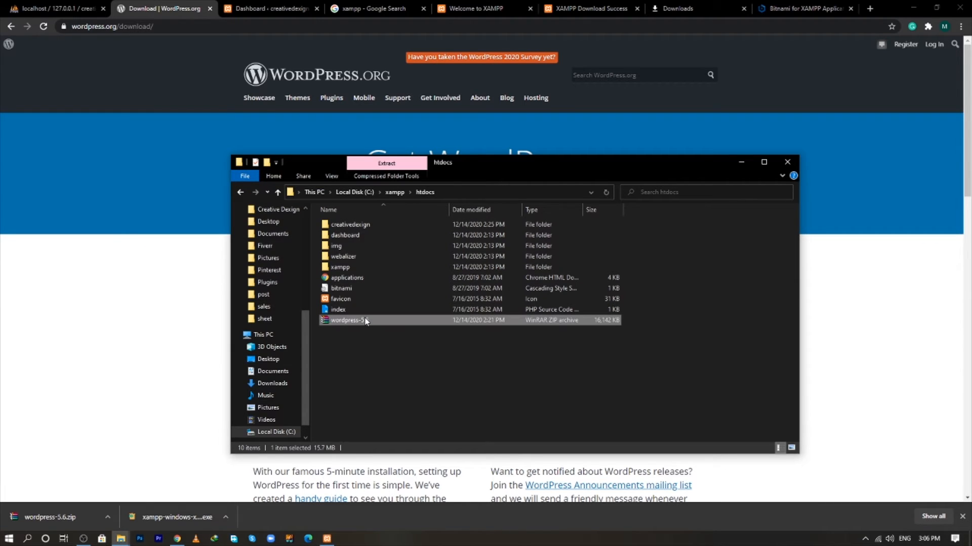
# Step: Extract wordpress-5.6.zip into htdocs and open its inner wordpress folder
pyautogui.rightClick(348, 320)
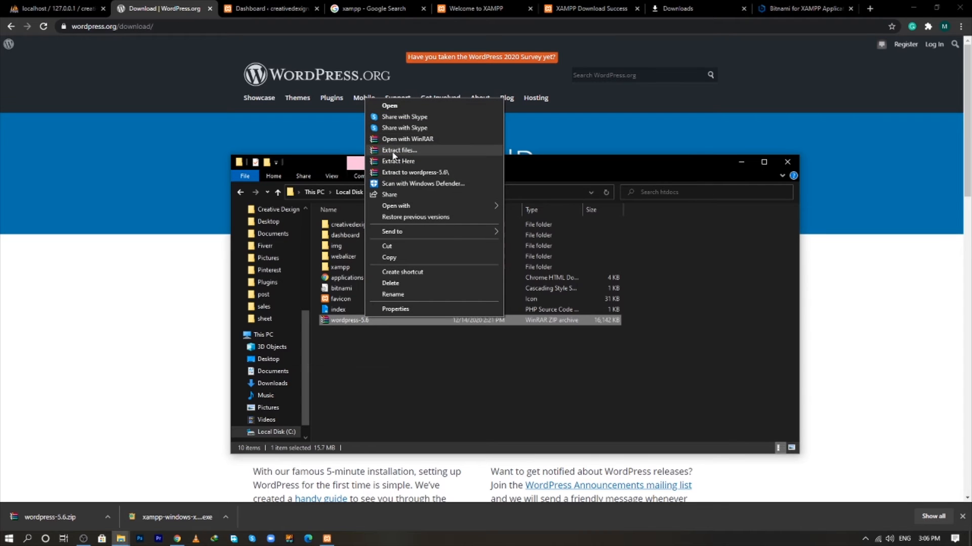
pyautogui.click(399, 161)
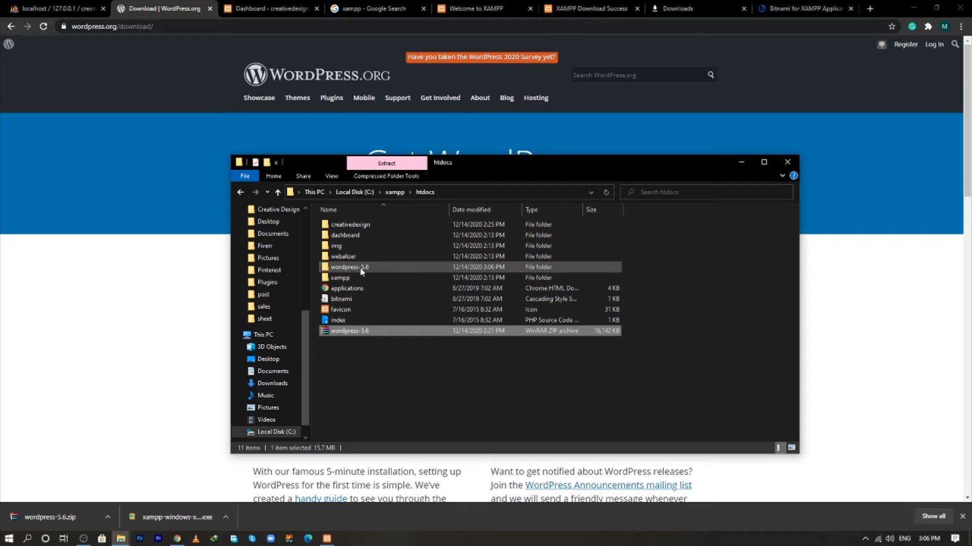
pyautogui.doubleClick(349, 267)
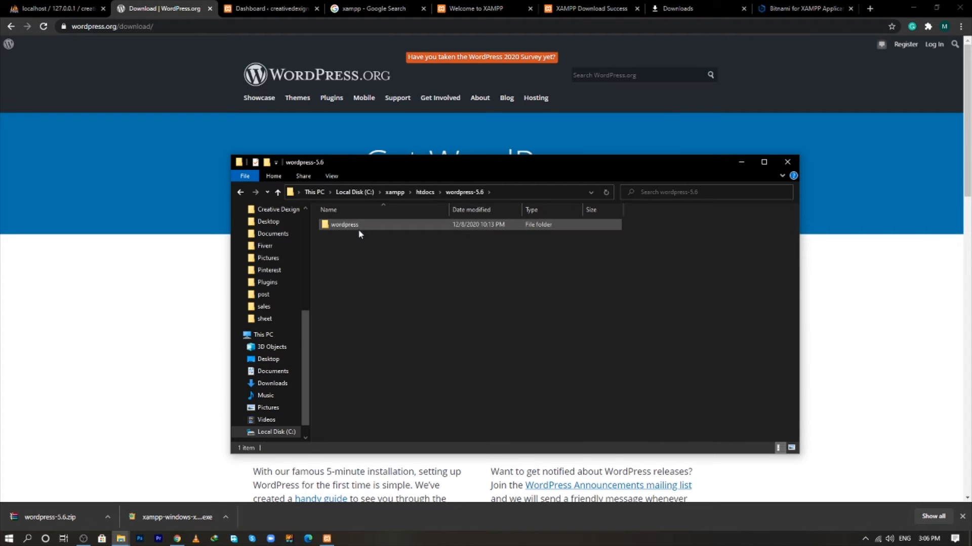
pyautogui.doubleClick(345, 224)
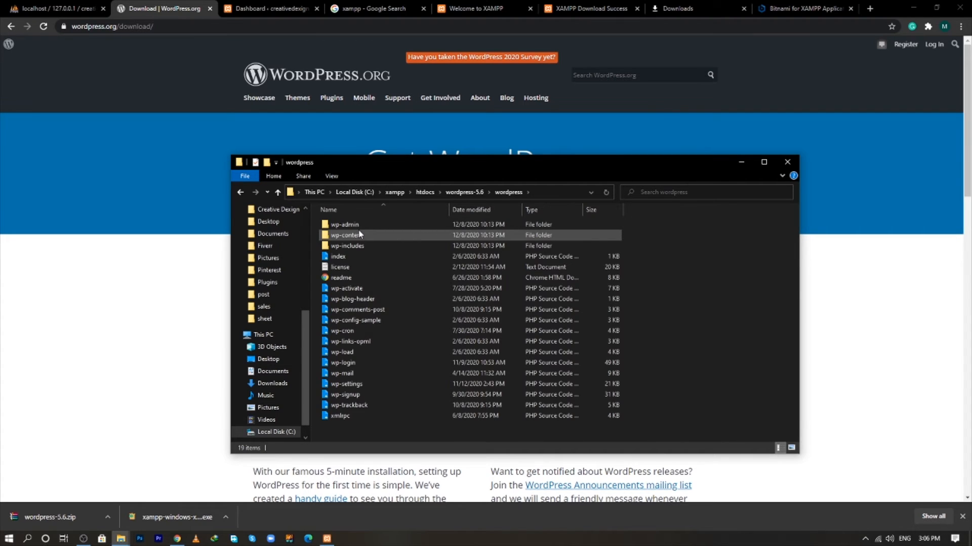
# Step: Move the WordPress files up into wordpress-5.6 and rename that folder creativedexign1
pyautogui.press('ctrl+a')
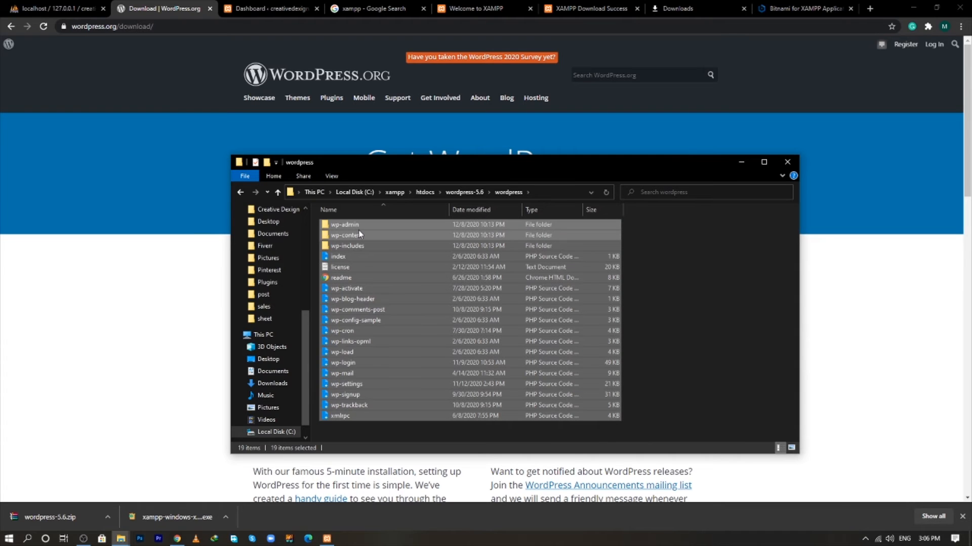
pyautogui.click(277, 192)
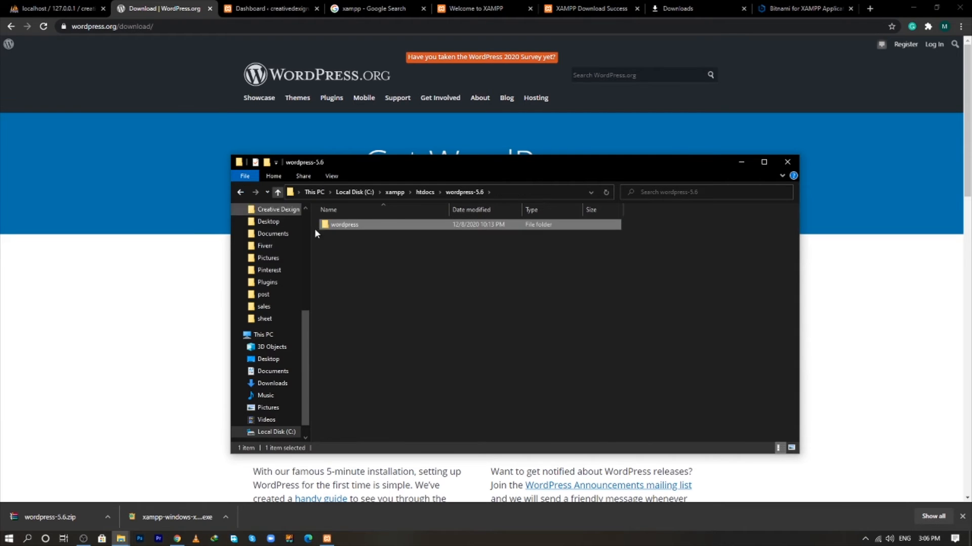
pyautogui.click(331, 261)
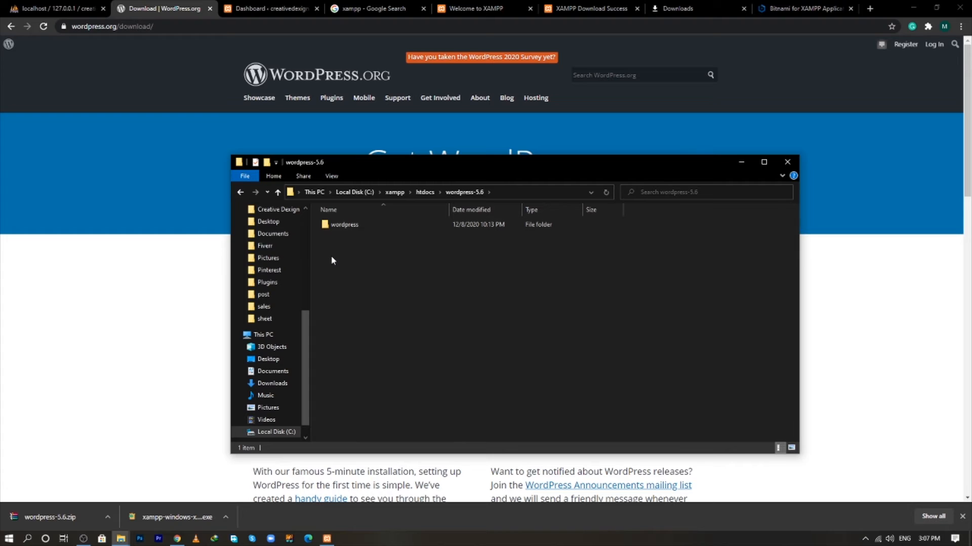
pyautogui.doubleClick(345, 224)
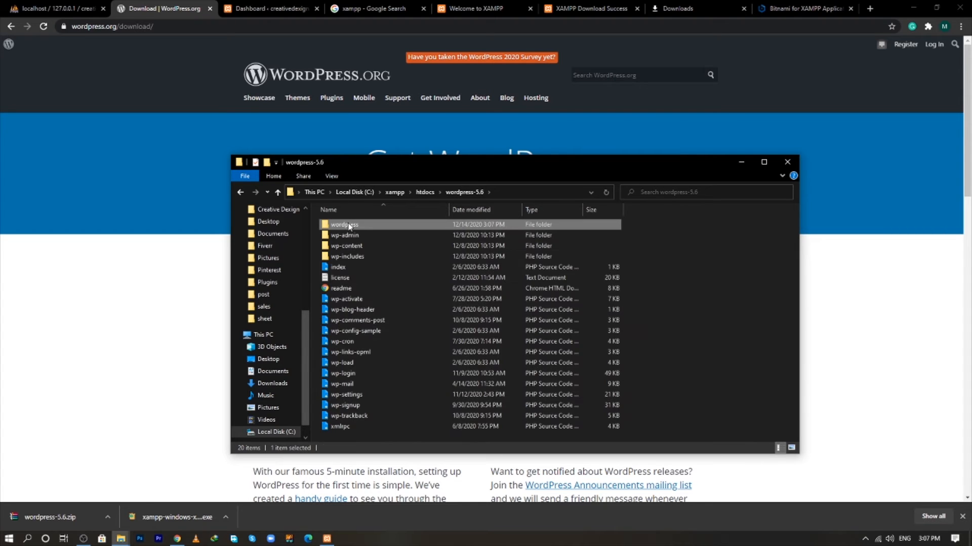
pyautogui.click(276, 192)
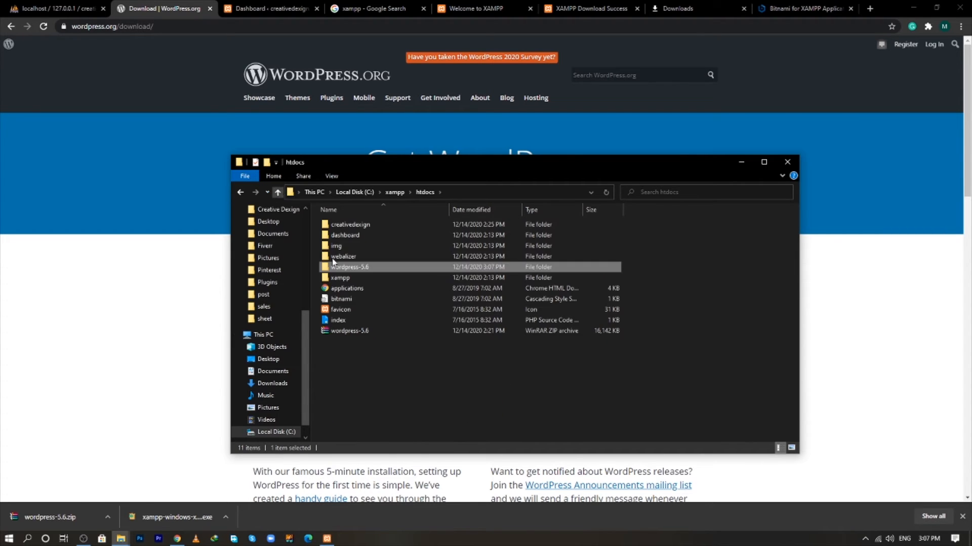
pyautogui.moveTo(349, 267)
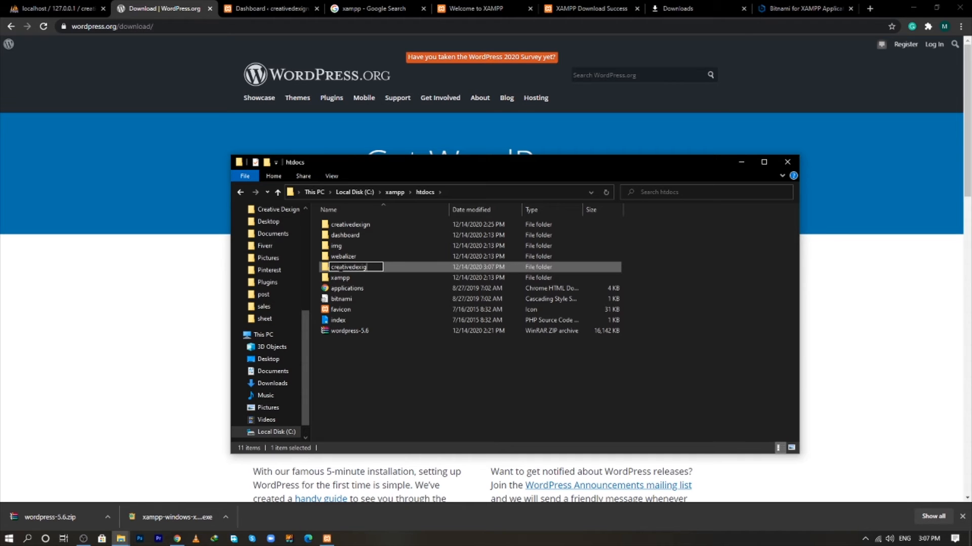
pyautogui.press('Return')
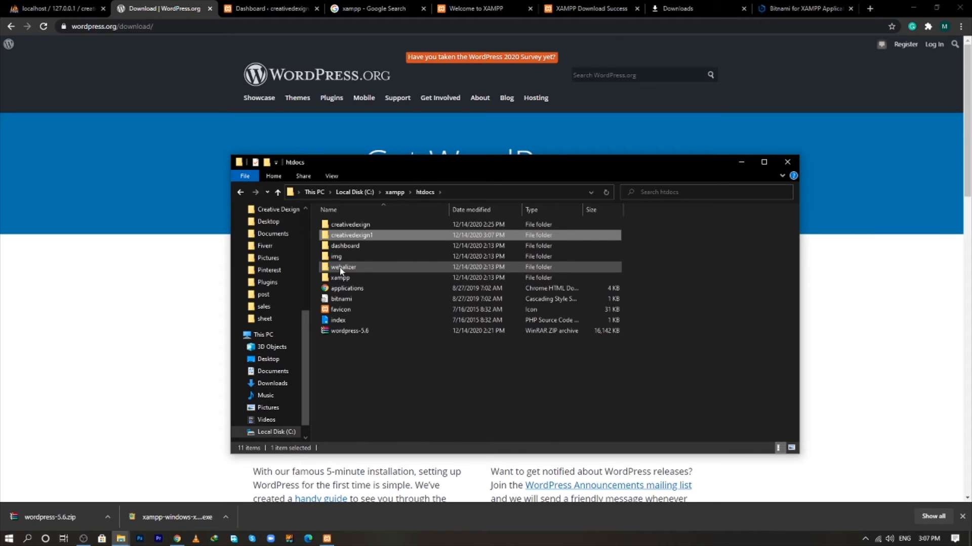
pyautogui.click(270, 8)
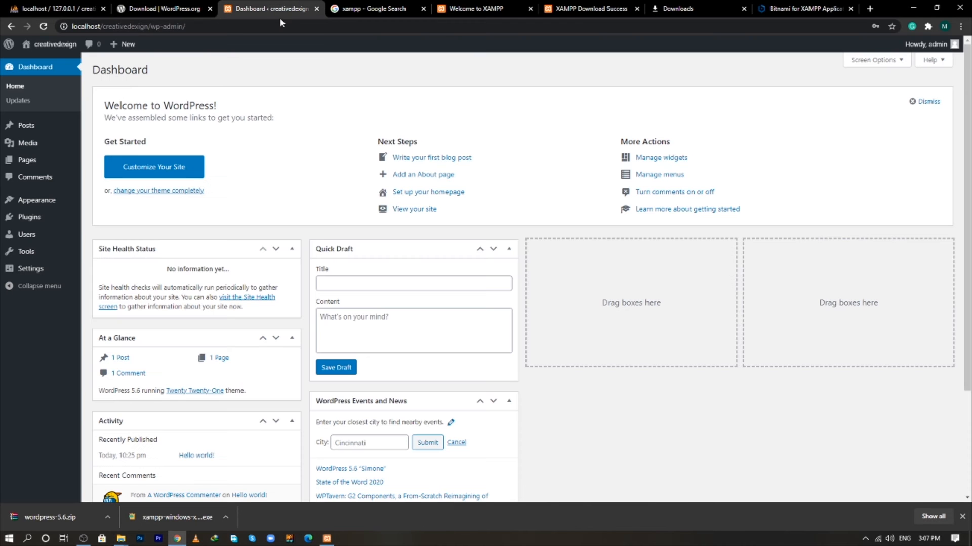
# Step: Load localhost/creativedexign1, continue in English and proceed to the database details page
pyautogui.click(317, 9)
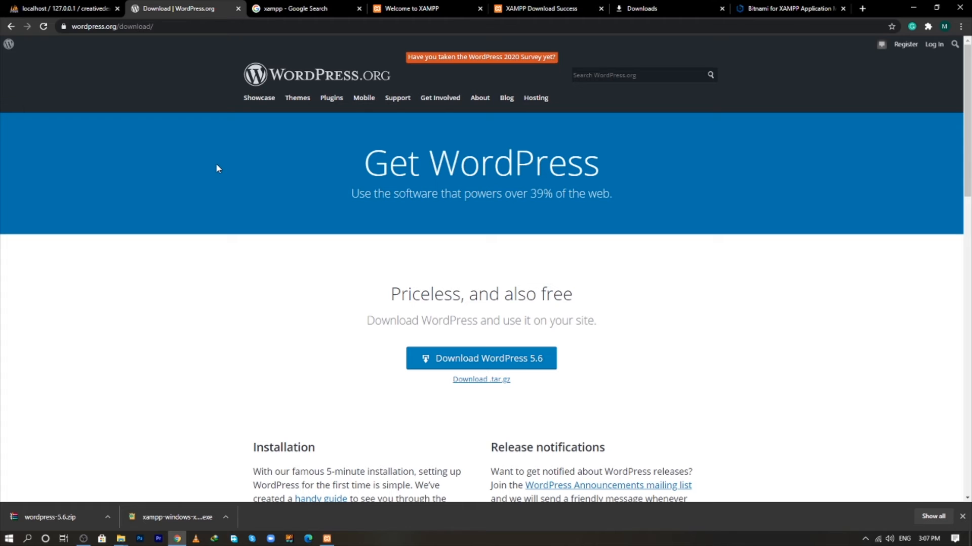
pyautogui.click(303, 9)
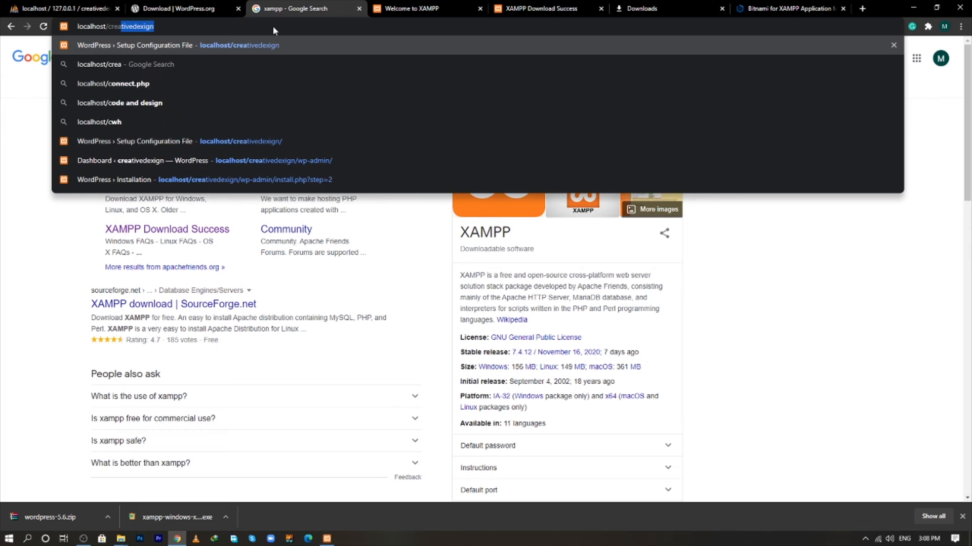
pyautogui.write('1/wp-admin/setup-config.php')
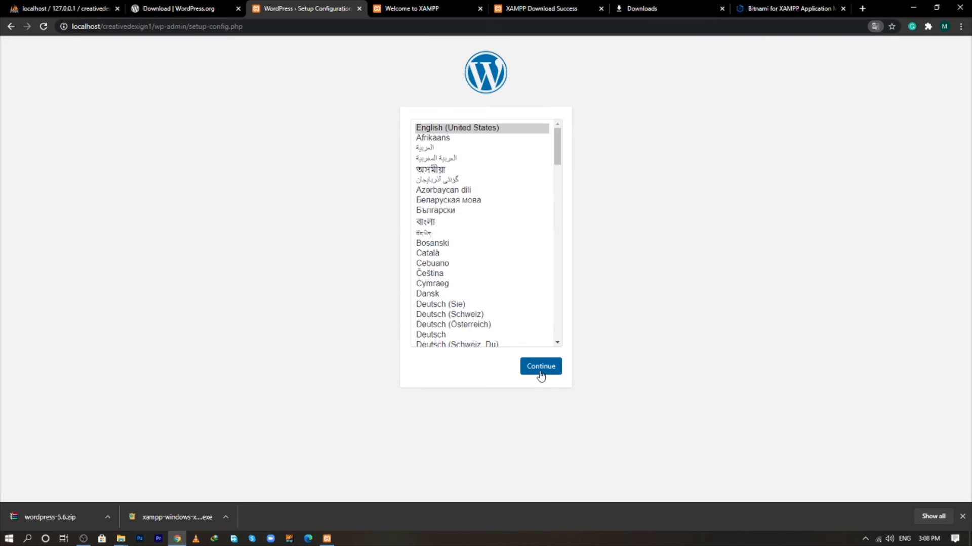
pyautogui.click(540, 366)
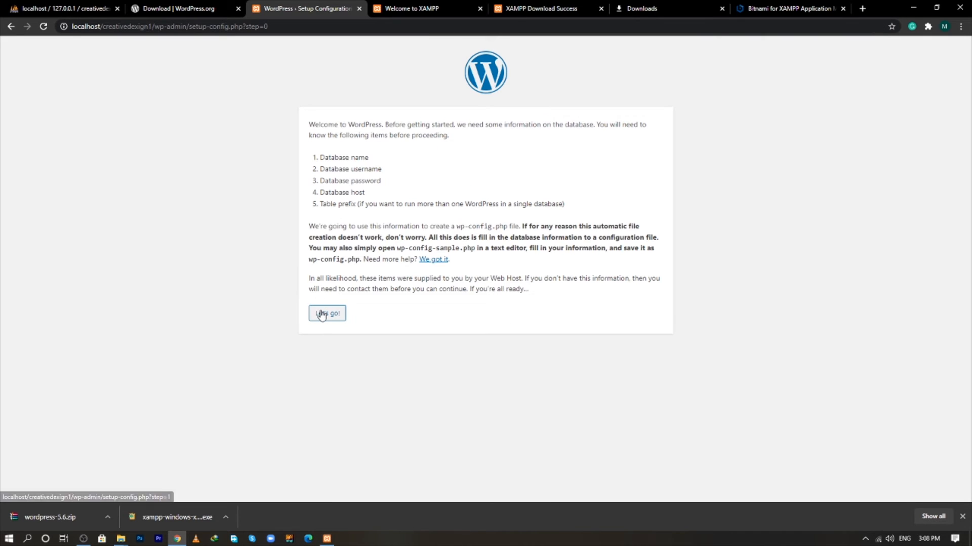
pyautogui.click(327, 313)
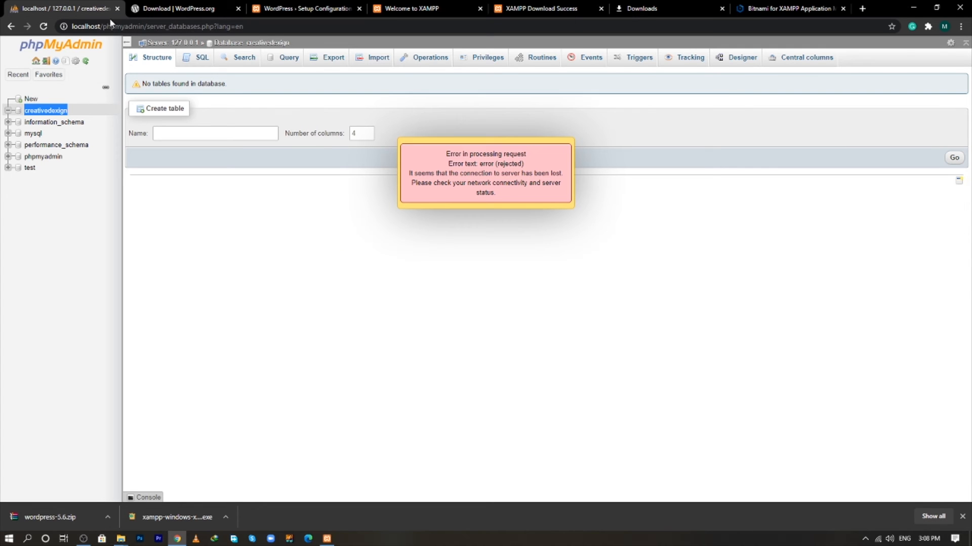
# Step: From phpMyAdmin's Databases list, create an empty database named creativedexign1
pyautogui.click(154, 26)
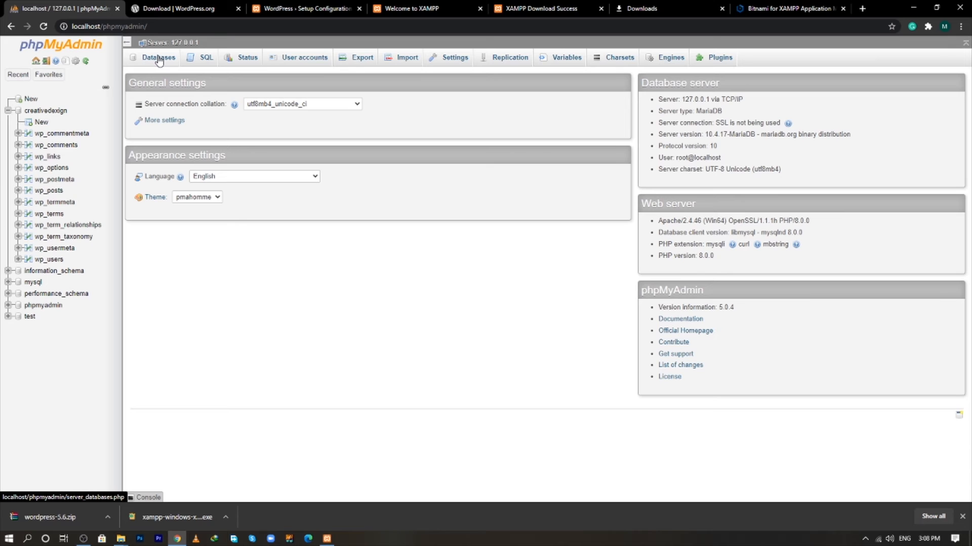
pyautogui.click(158, 57)
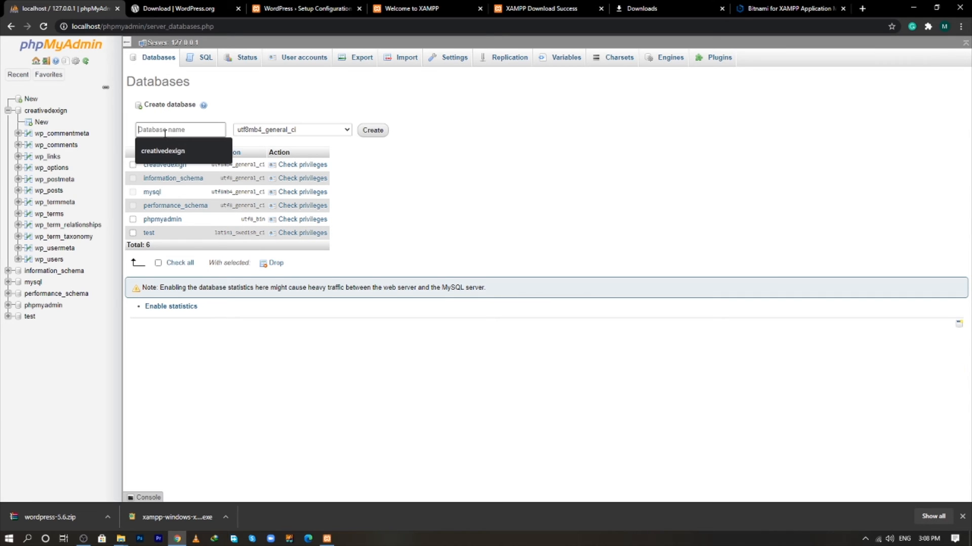
pyautogui.click(162, 150)
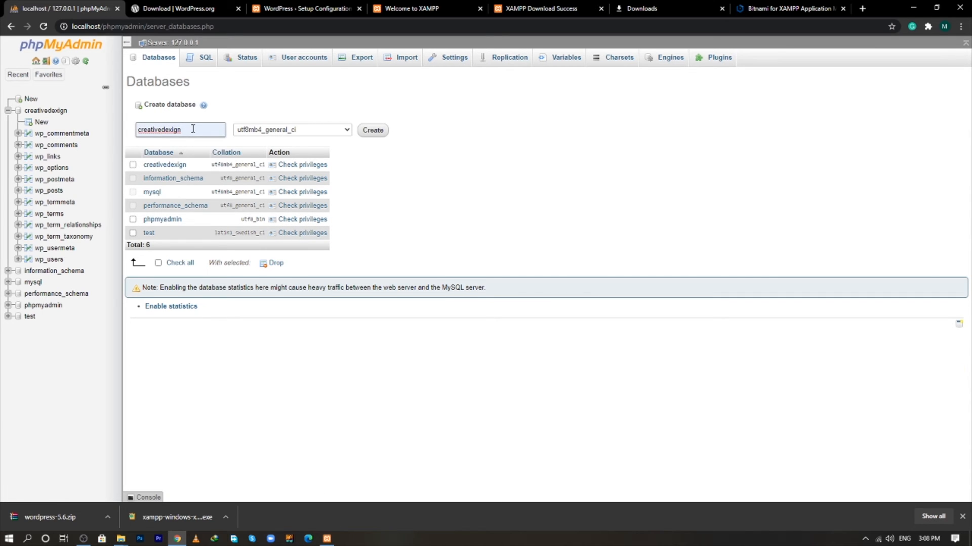
pyautogui.click(372, 130)
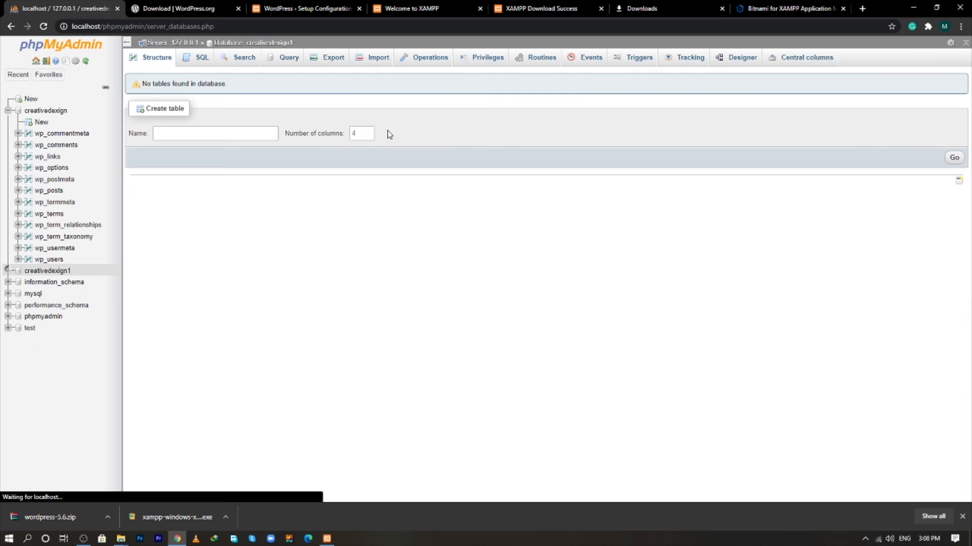
pyautogui.moveTo(47, 271)
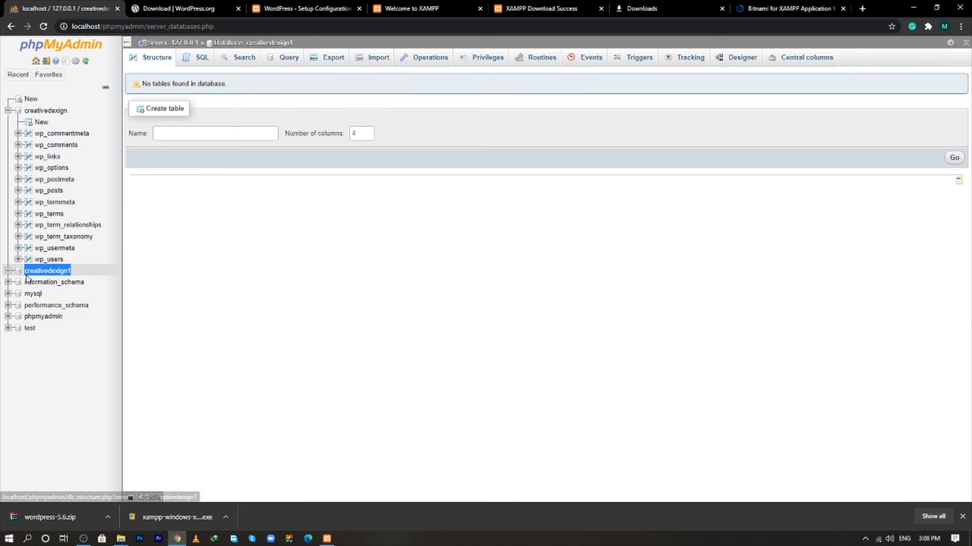
# Step: Submit database creativedexign1 with user root and no password, then run the installation
pyautogui.click(304, 8)
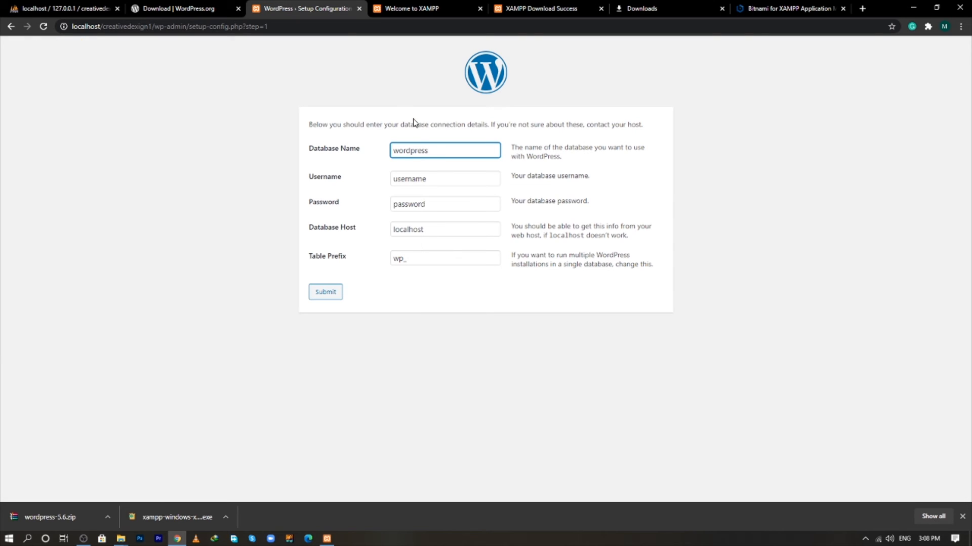
pyautogui.write('creativedexign1')
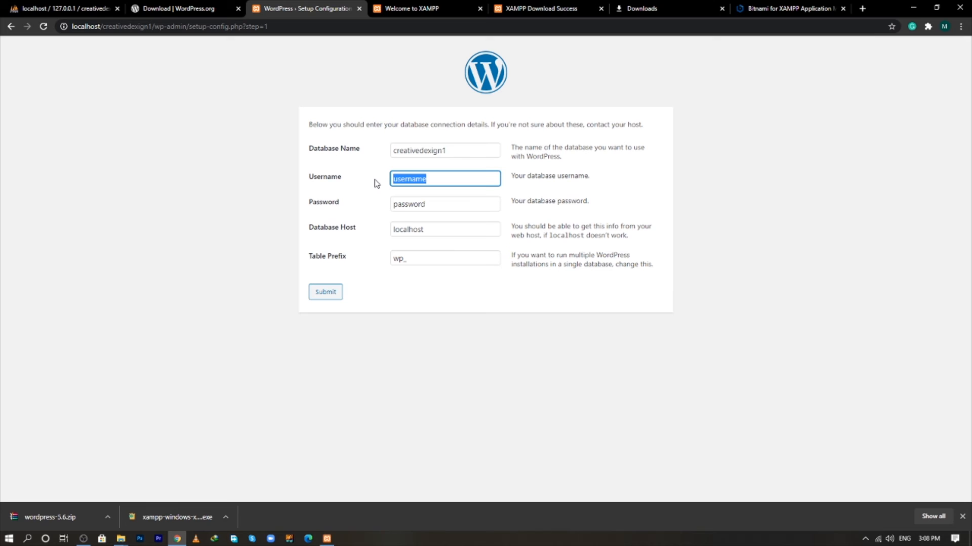
pyautogui.write('root')
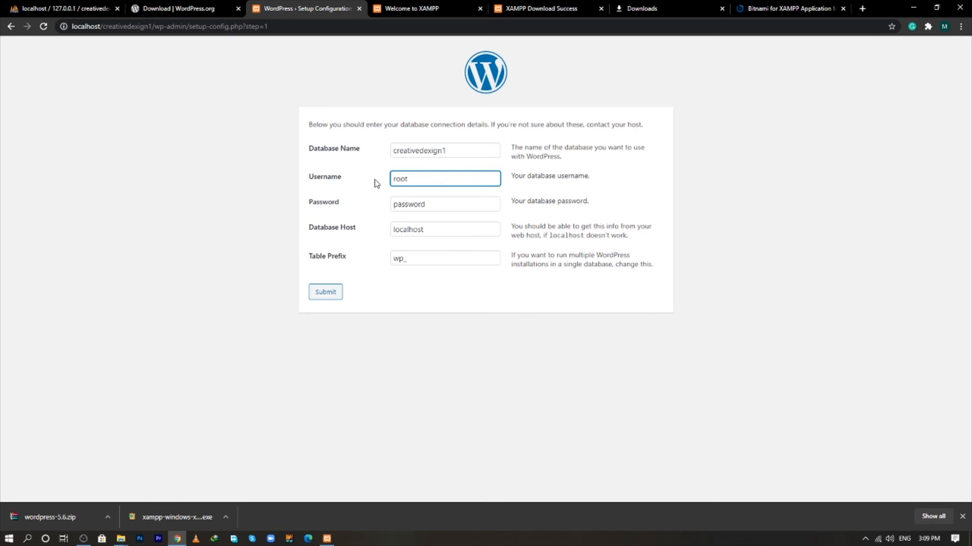
pyautogui.click(444, 204)
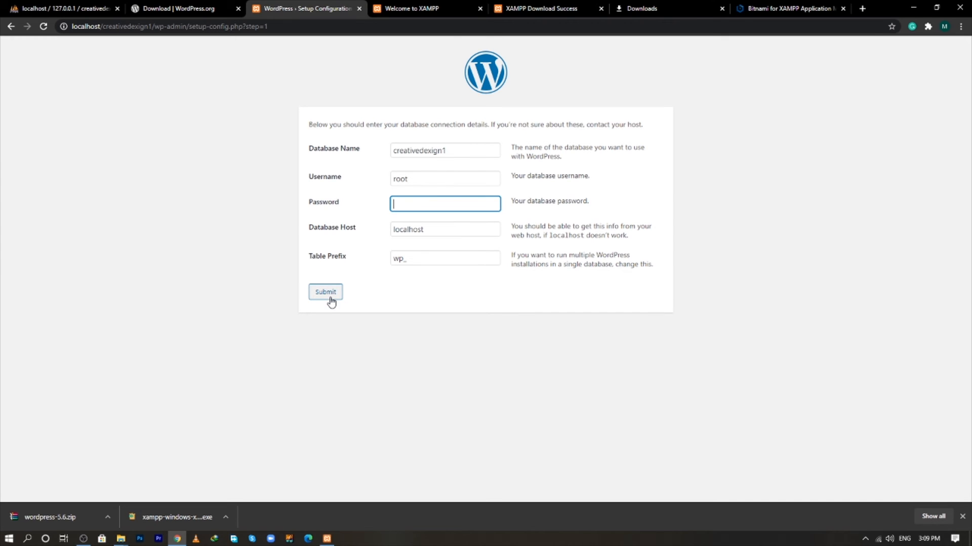
pyautogui.click(325, 292)
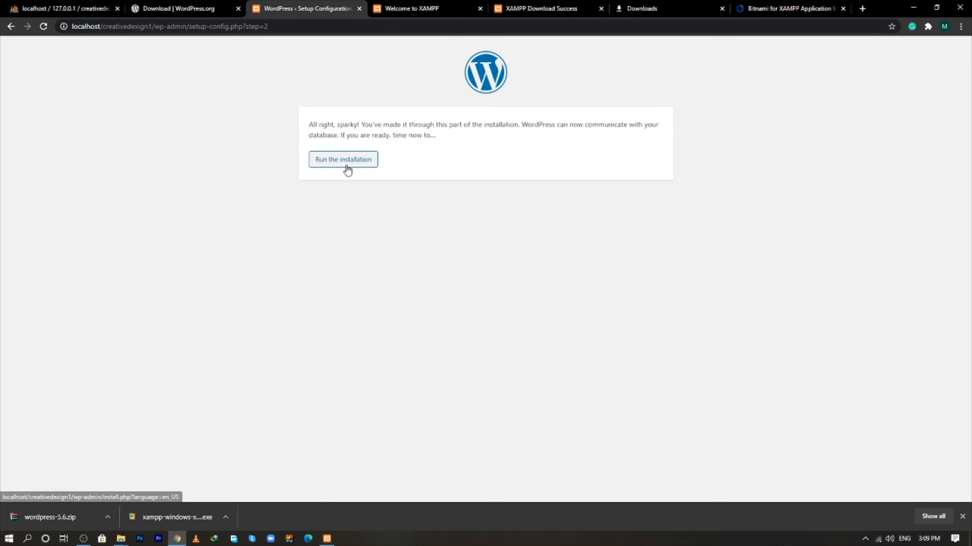
pyautogui.click(343, 160)
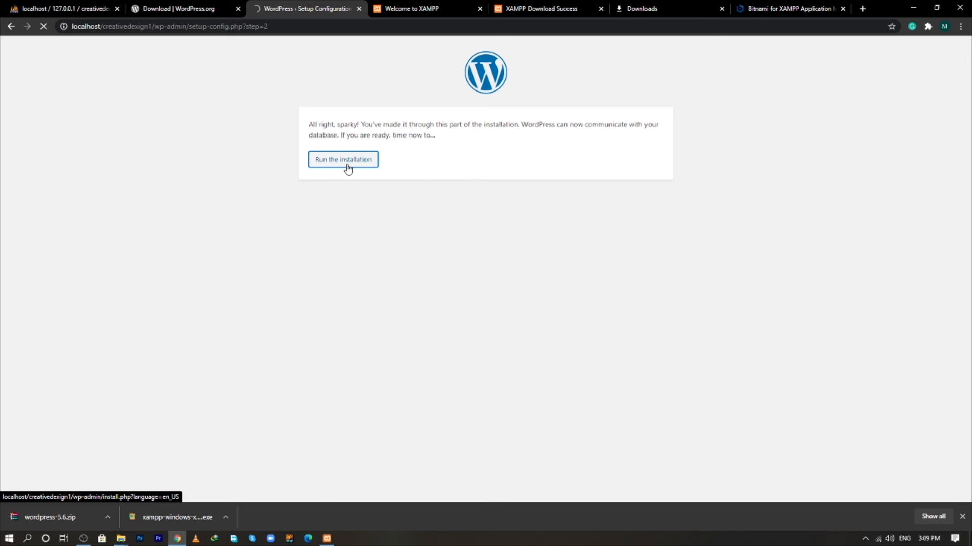
pyautogui.click(342, 159)
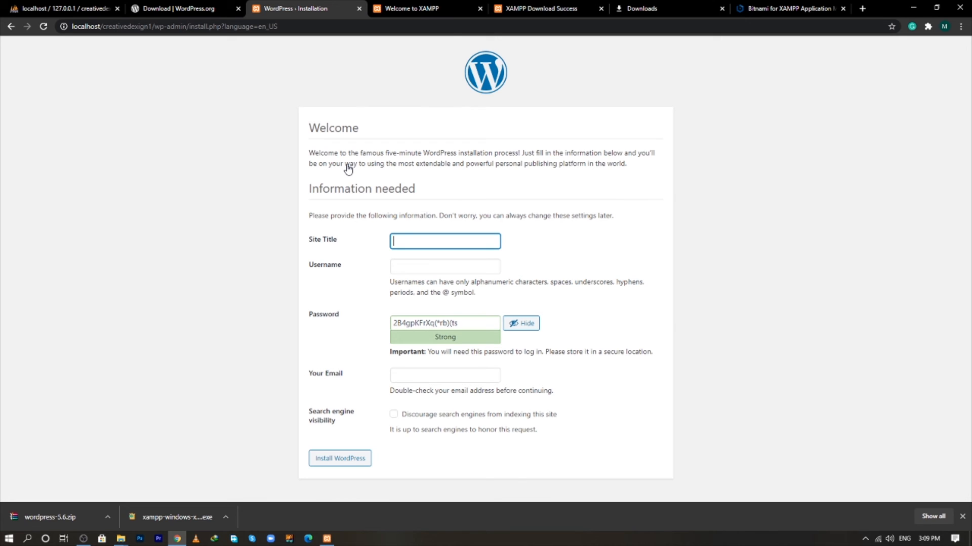
pyautogui.write('My')
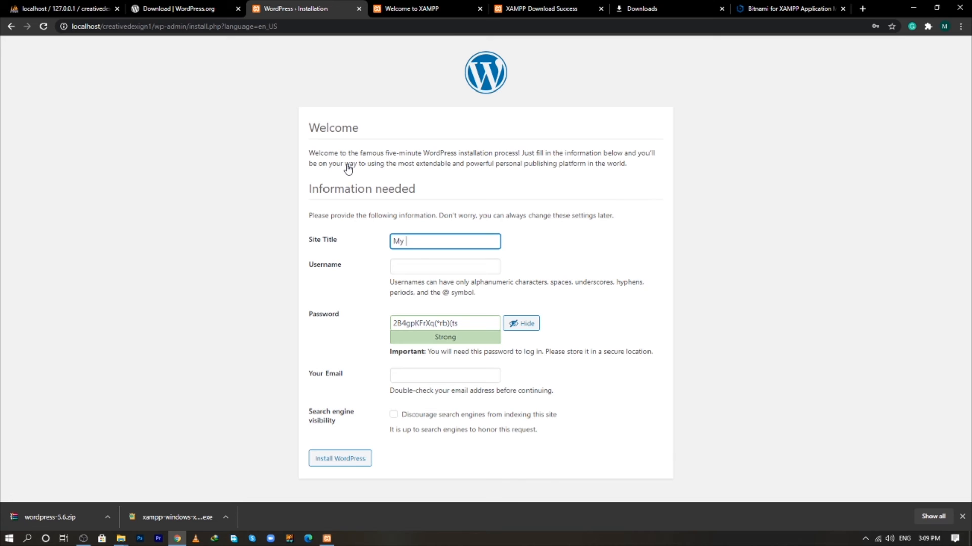
pyautogui.write('blog')
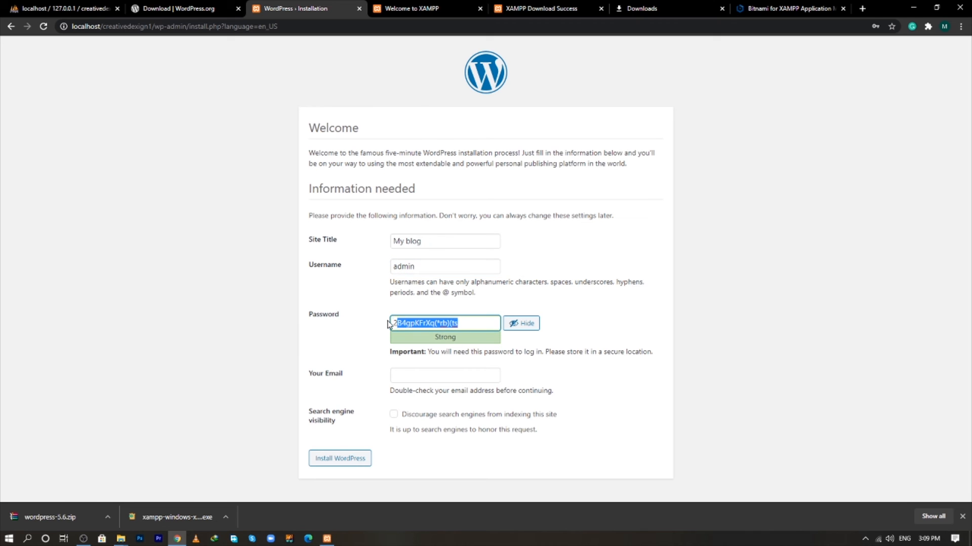
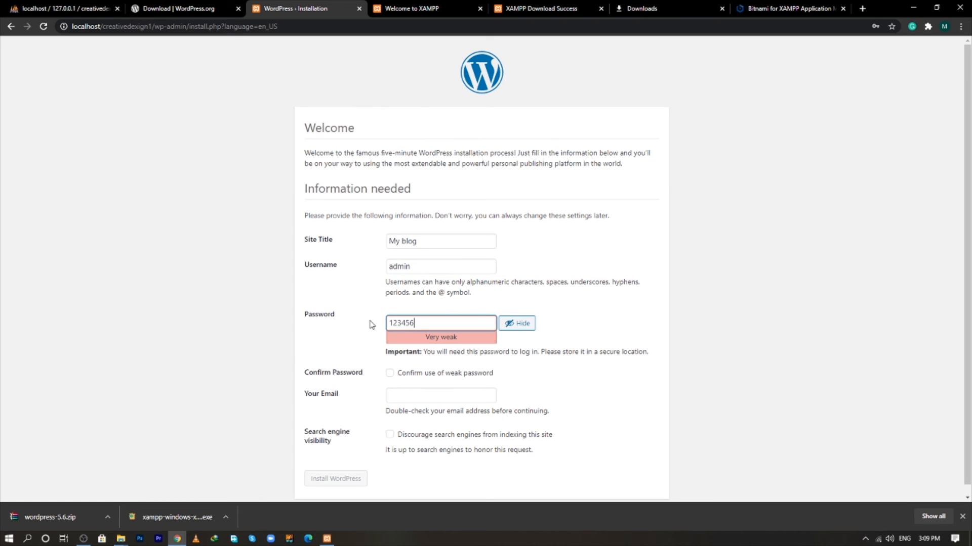
pyautogui.click(390, 372)
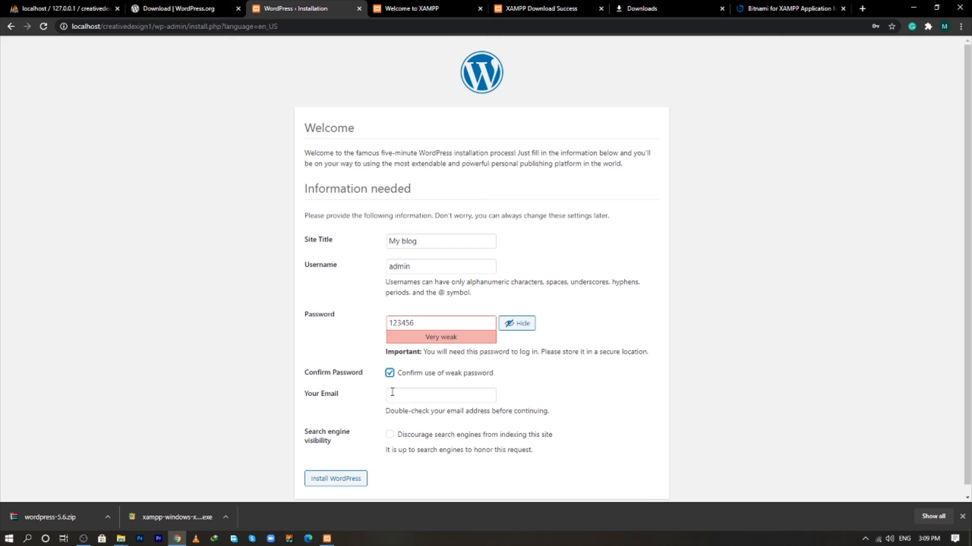
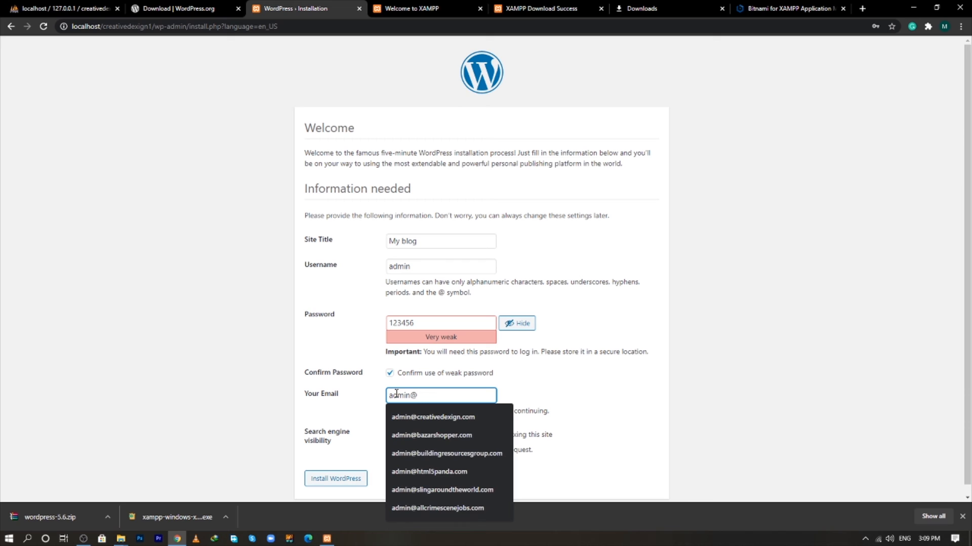
pyautogui.click(431, 416)
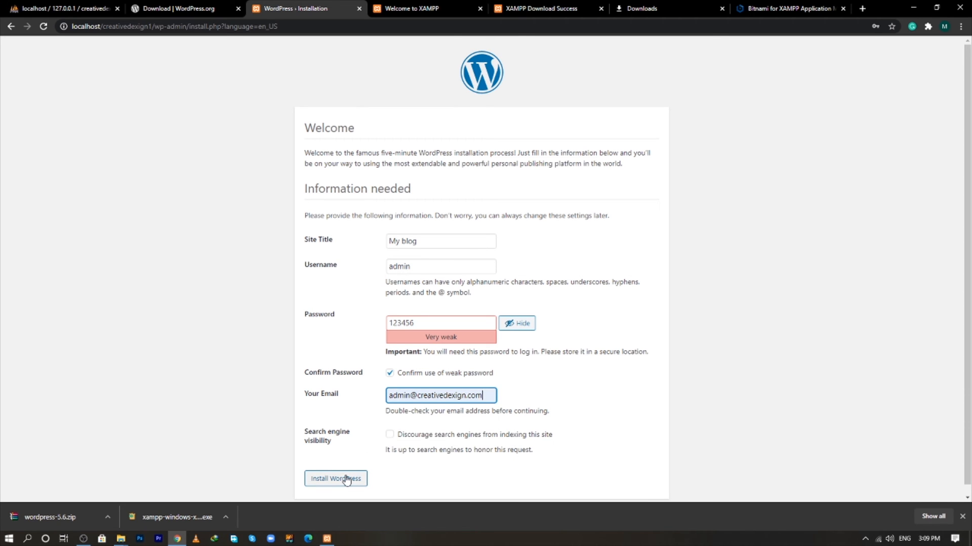
pyautogui.click(335, 478)
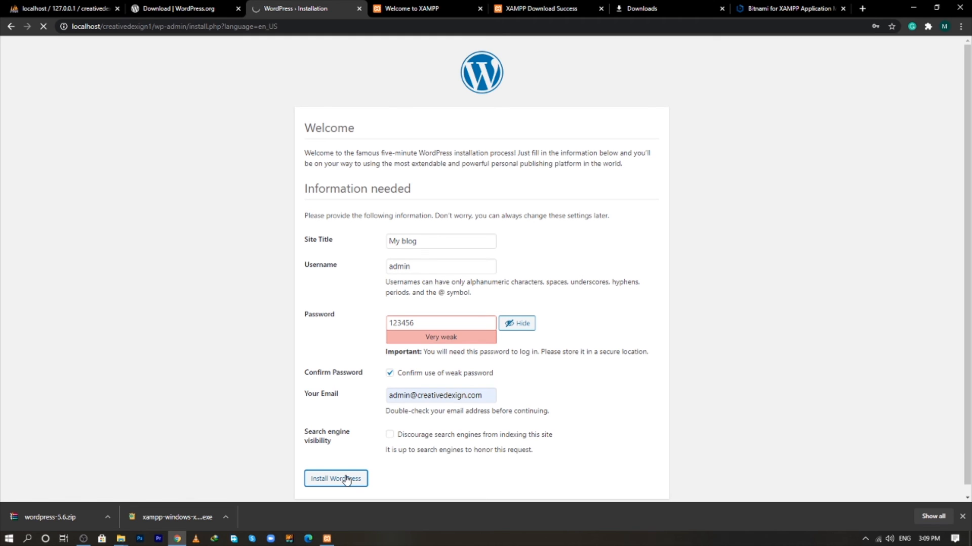
pyautogui.click(335, 478)
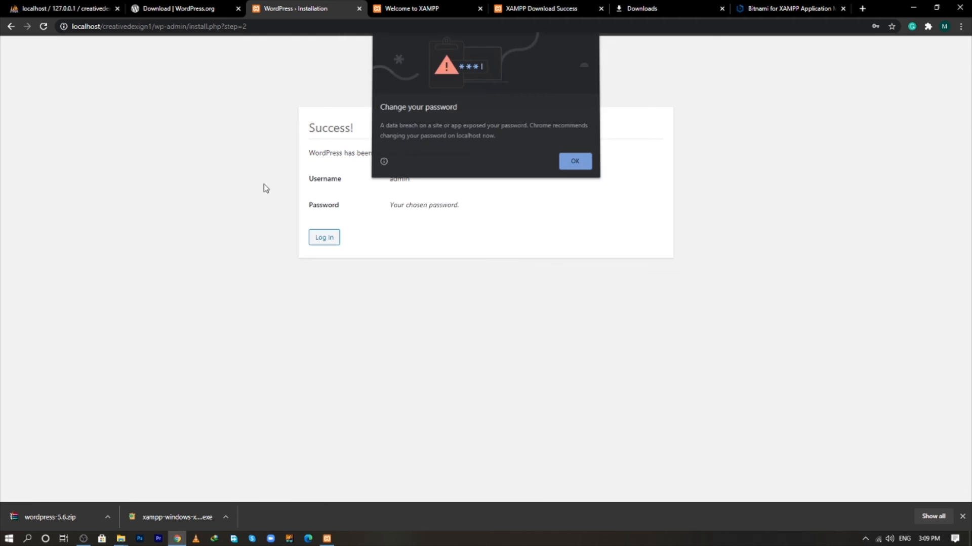
pyautogui.moveTo(477, 190)
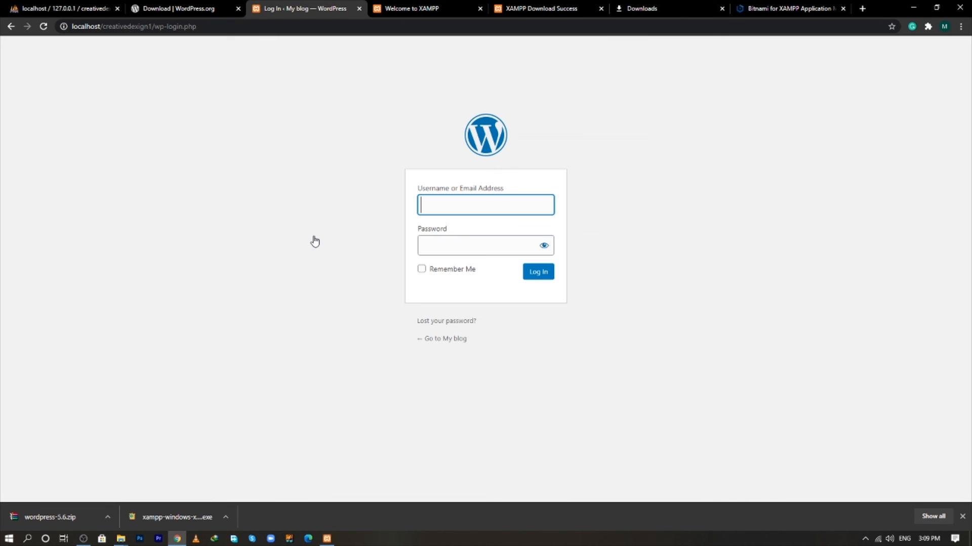
# Step: Log in as admin with the saved credentials and dismiss Chrome's password breach warning
pyautogui.write('a')
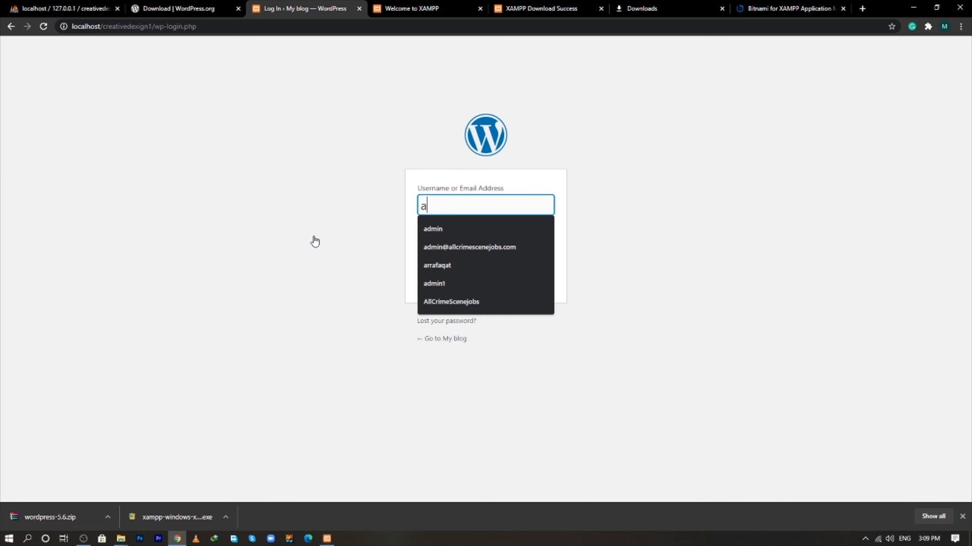
pyautogui.click(432, 229)
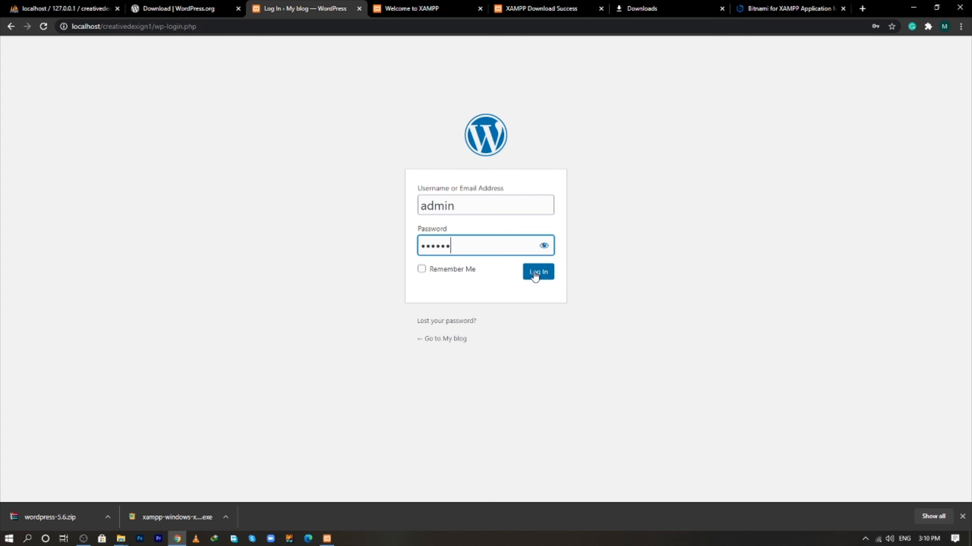
pyautogui.click(537, 273)
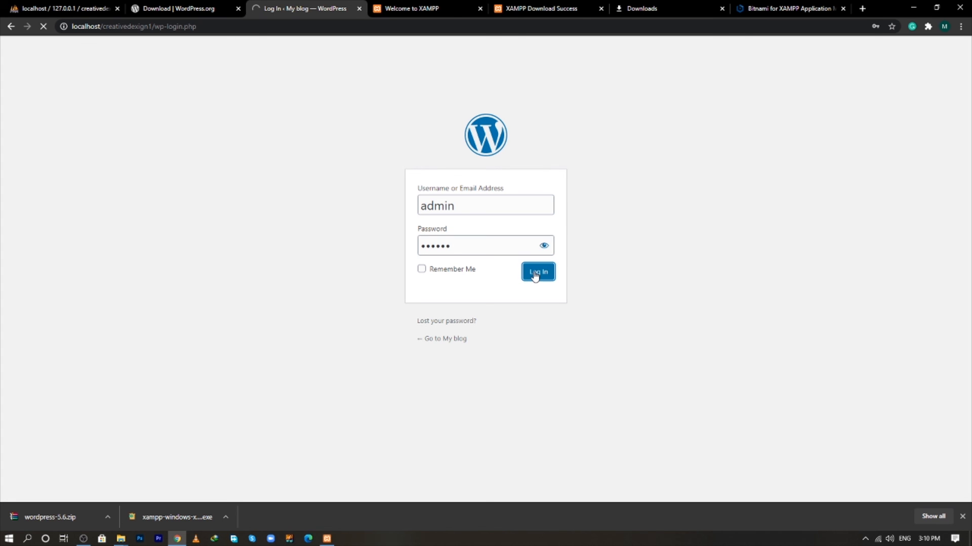
pyautogui.click(537, 272)
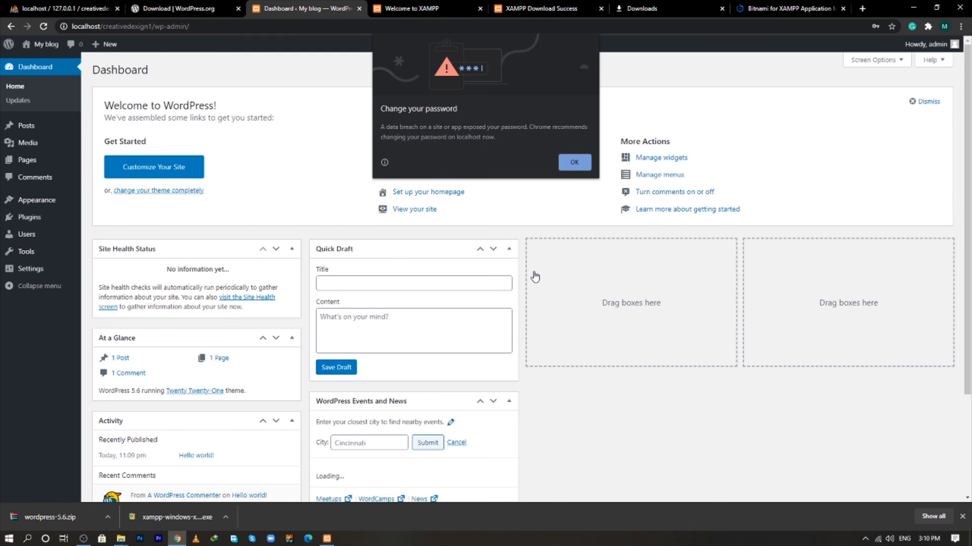
pyautogui.moveTo(568, 159)
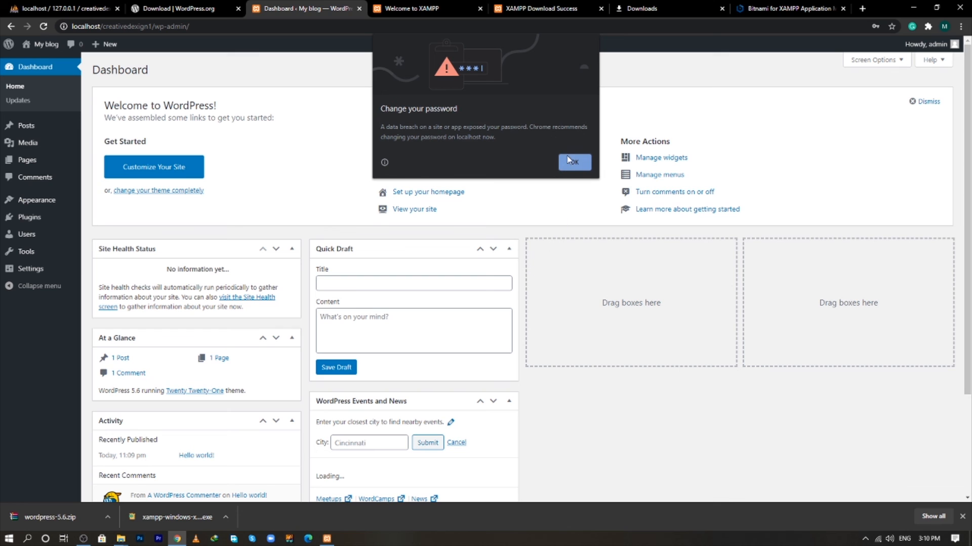
pyautogui.click(572, 162)
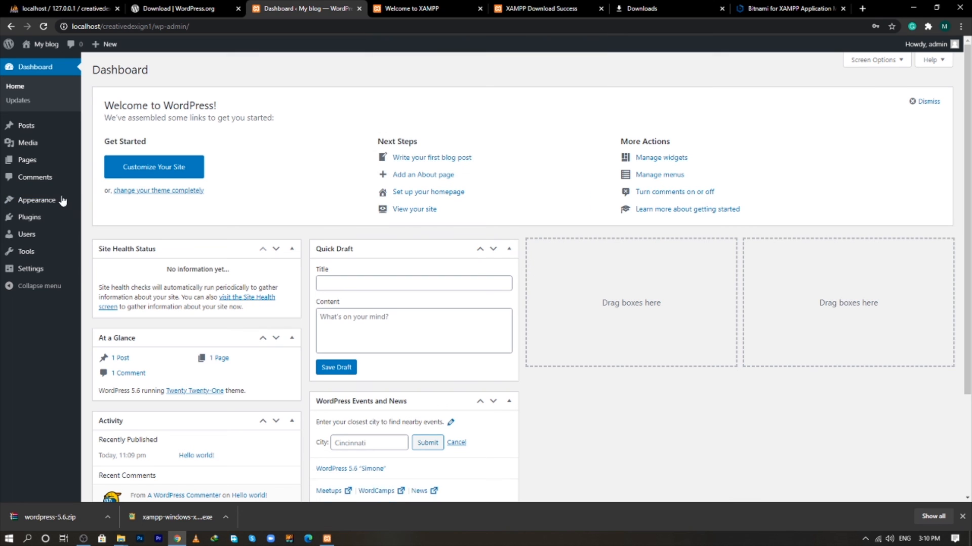